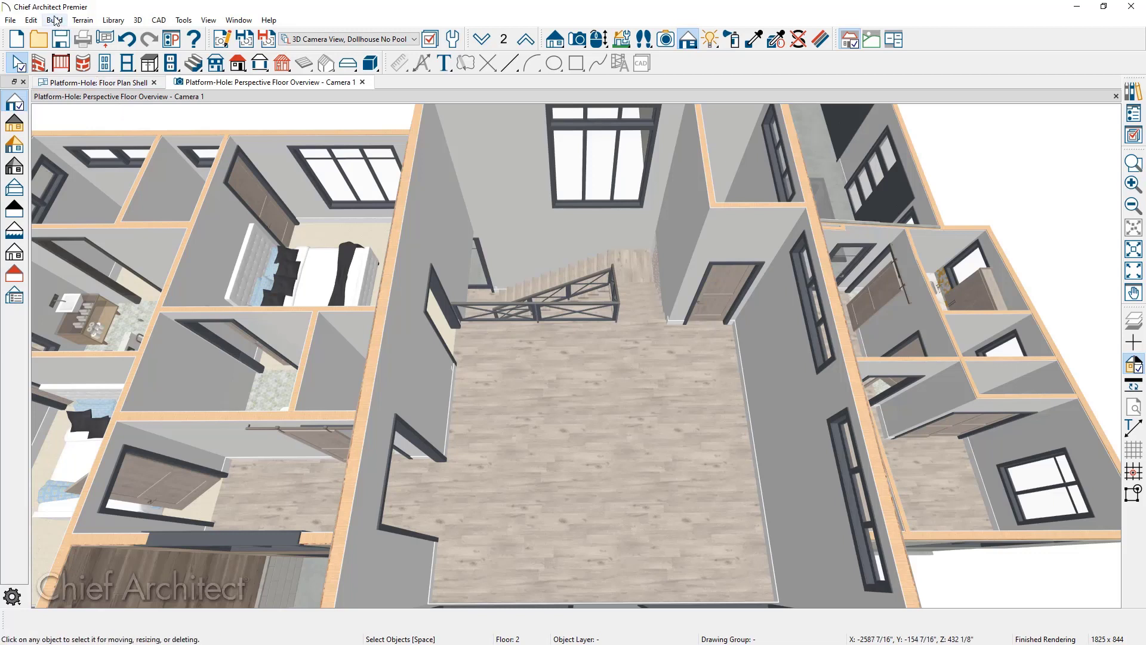
Step: Start the Hole in Floor Platform tool from Build > Floor
{"action": "left_click", "coordinate": [54, 21]}
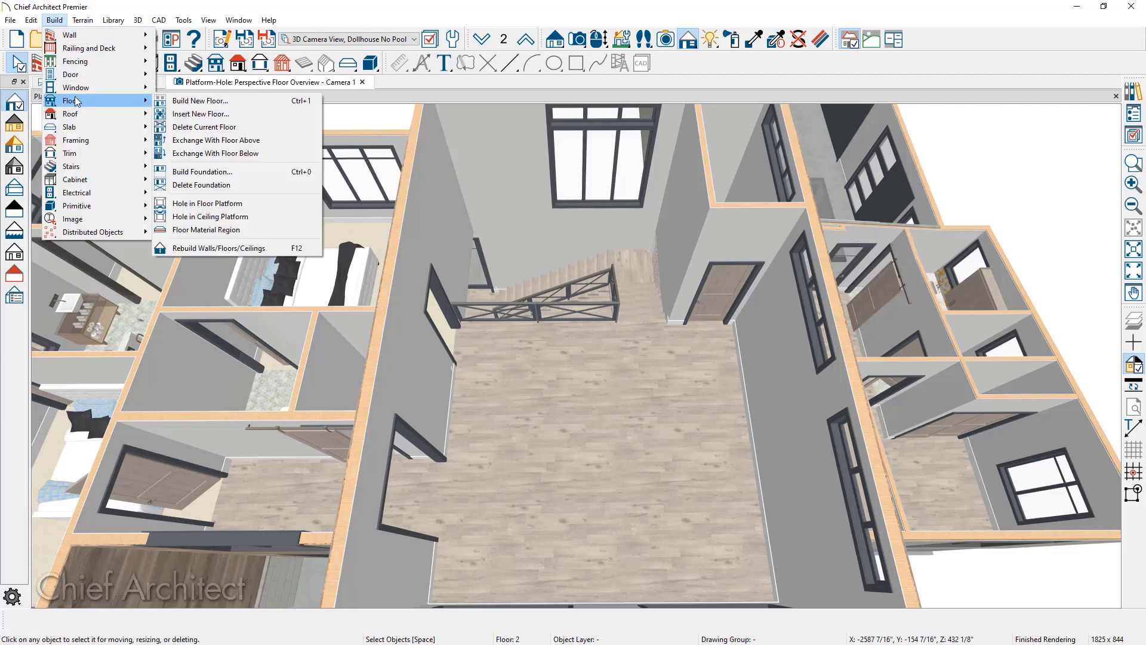
{"action": "mouse_move", "coordinate": [234, 203]}
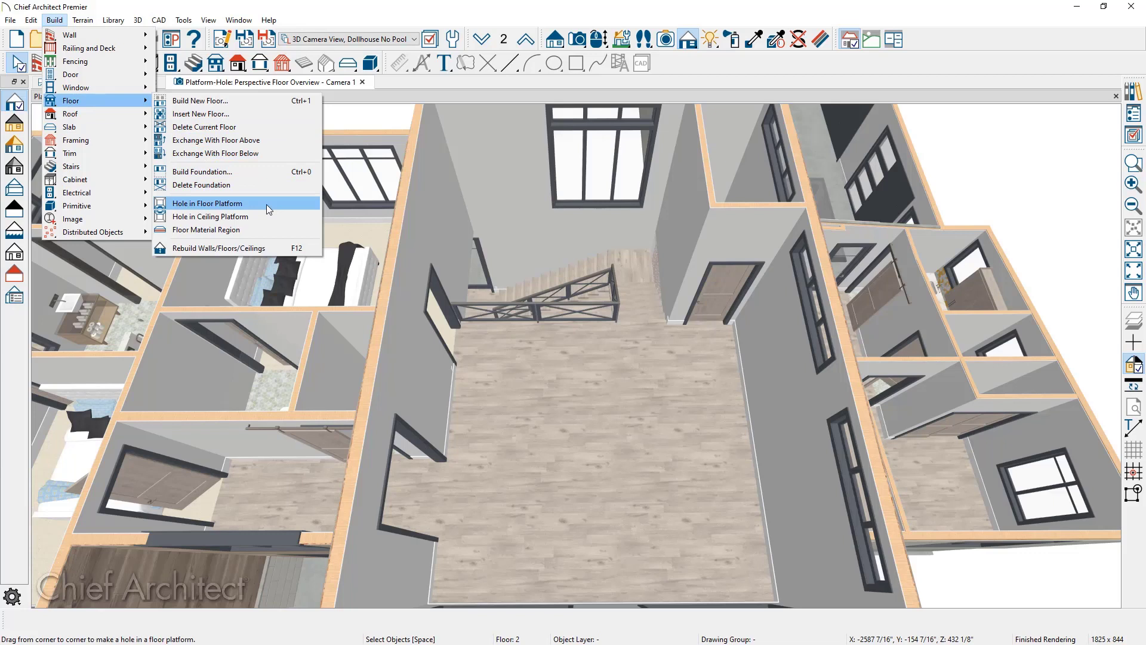
{"action": "left_click", "coordinate": [207, 203]}
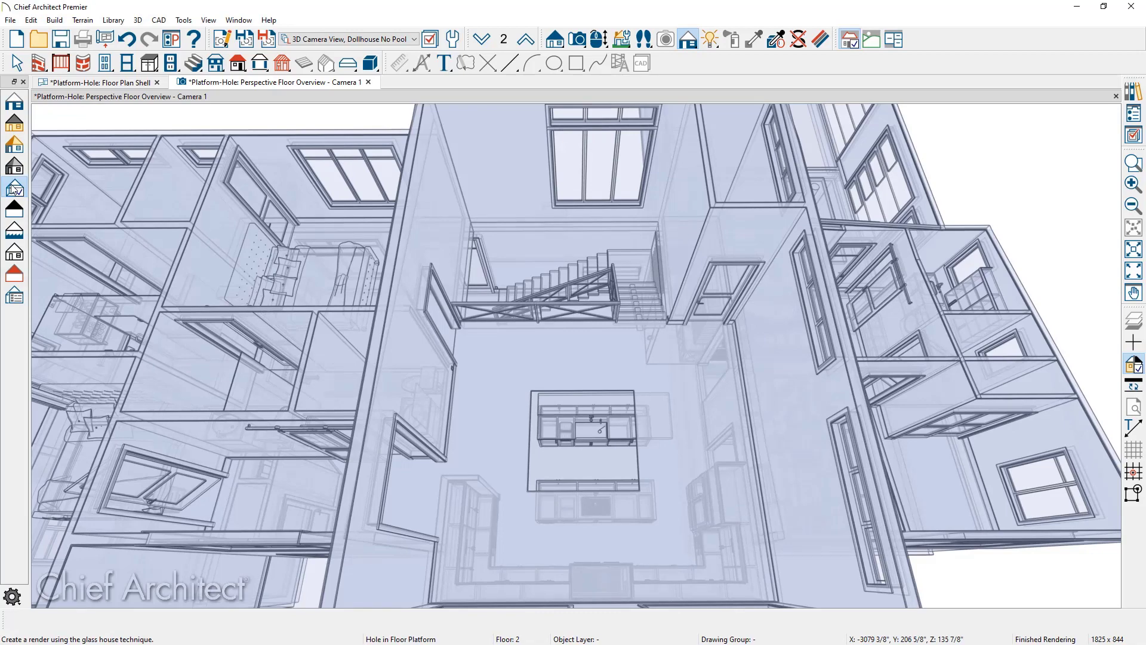
Step: Switch to the floor plan and select the square hole in the Entertainment room
{"action": "left_click", "coordinate": [14, 187]}
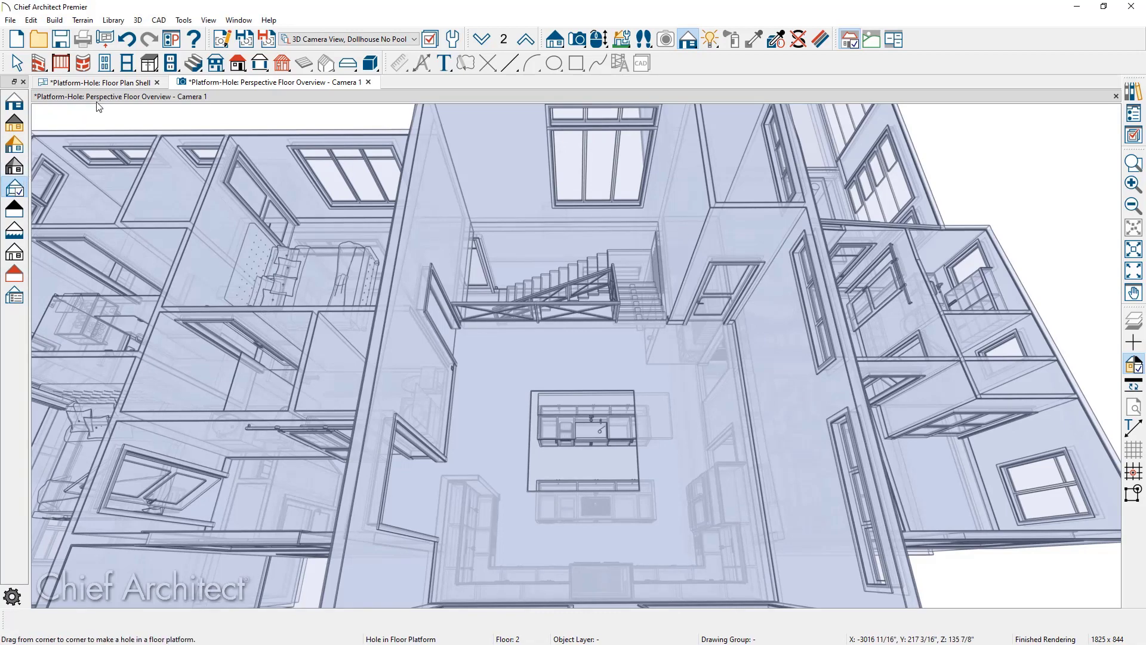
{"action": "left_click", "coordinate": [99, 82]}
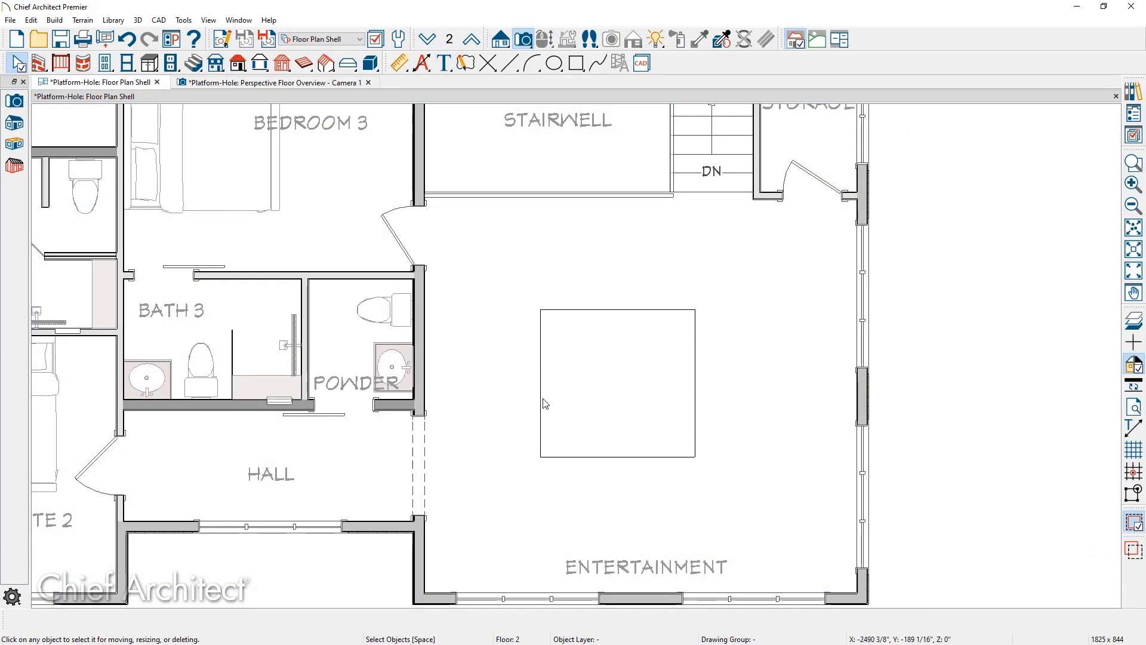
{"action": "left_click", "coordinate": [616, 382]}
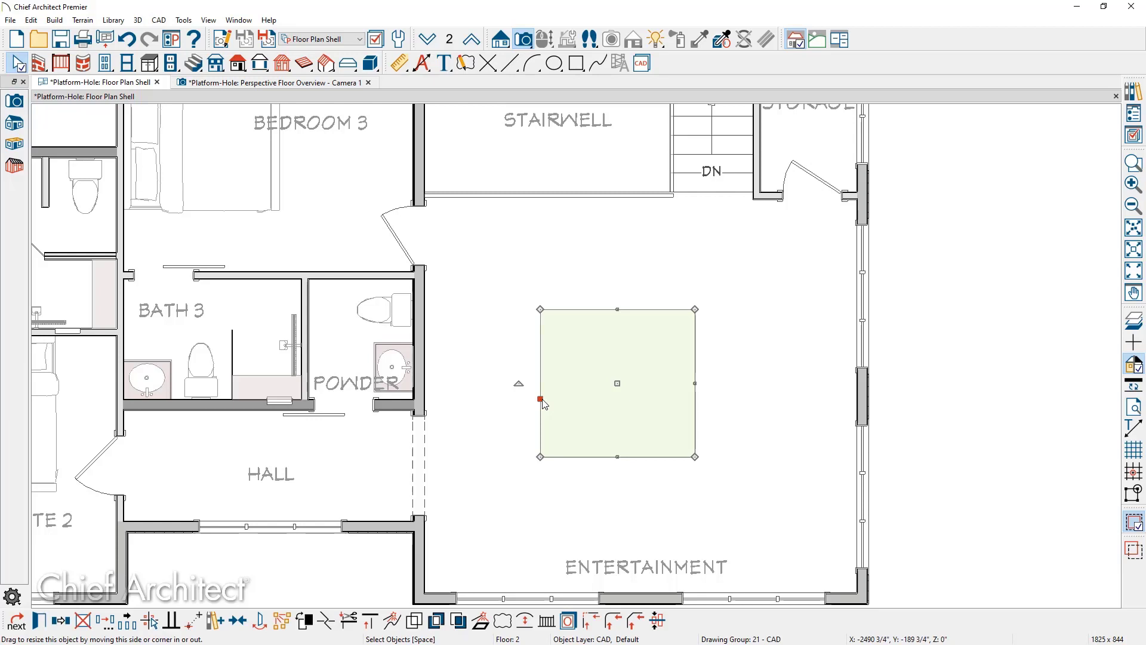
Step: Delete the square hole, draw a CAD circle in its place and select it
{"action": "left_click", "coordinate": [554, 62]}
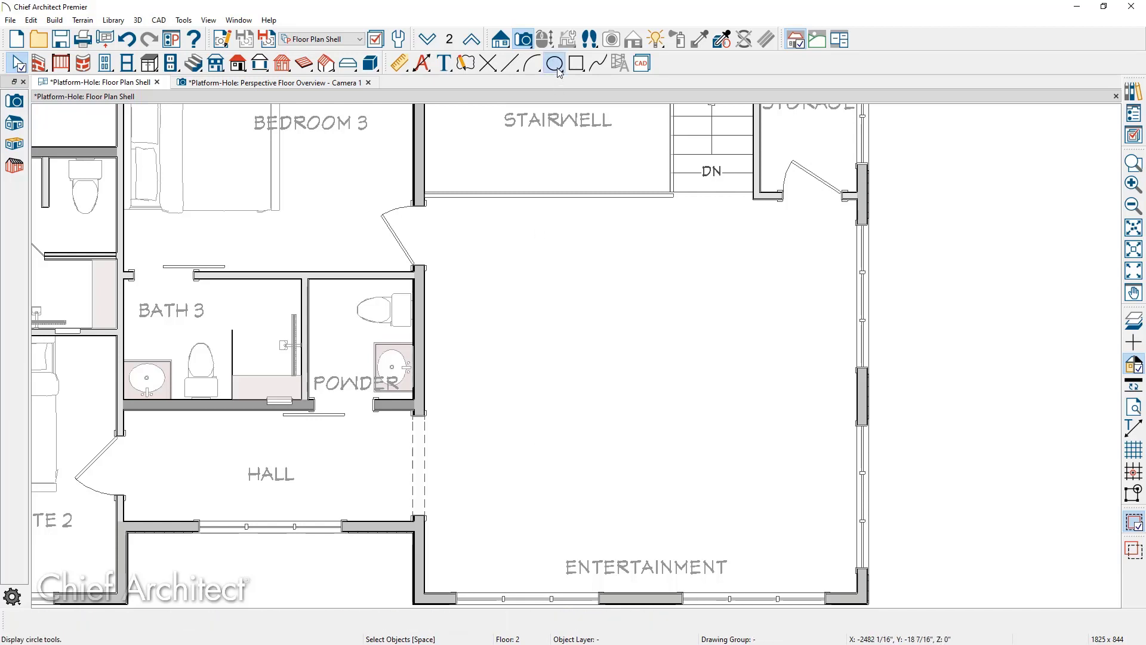
{"action": "left_click", "coordinate": [555, 63]}
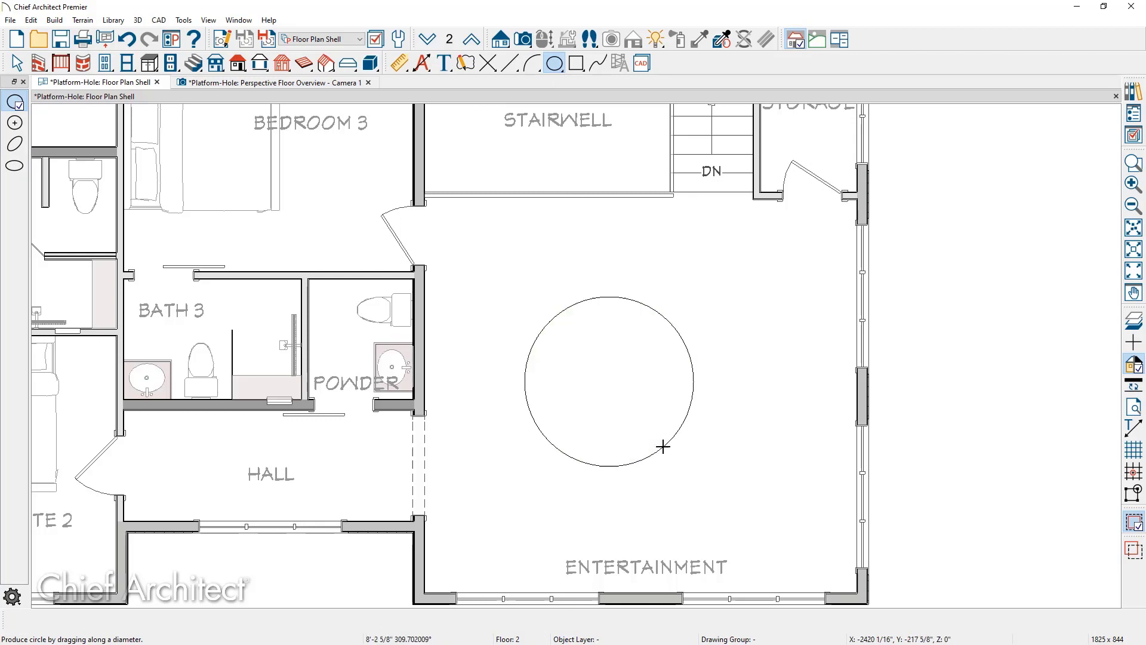
{"action": "left_click", "coordinate": [16, 62]}
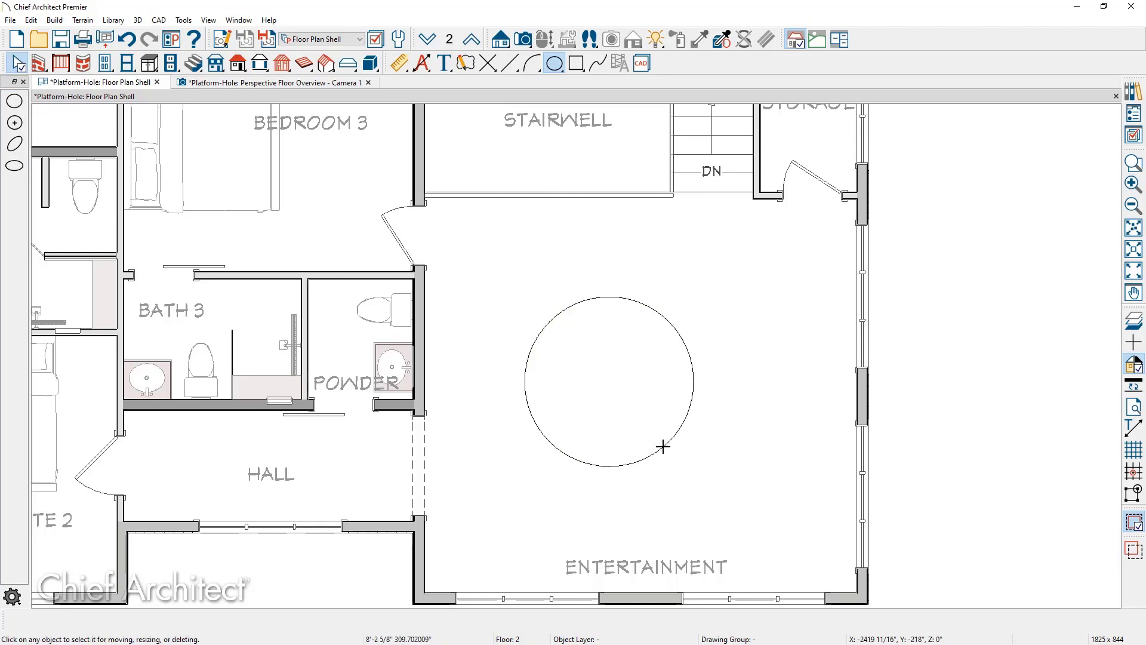
{"action": "left_click", "coordinate": [608, 380]}
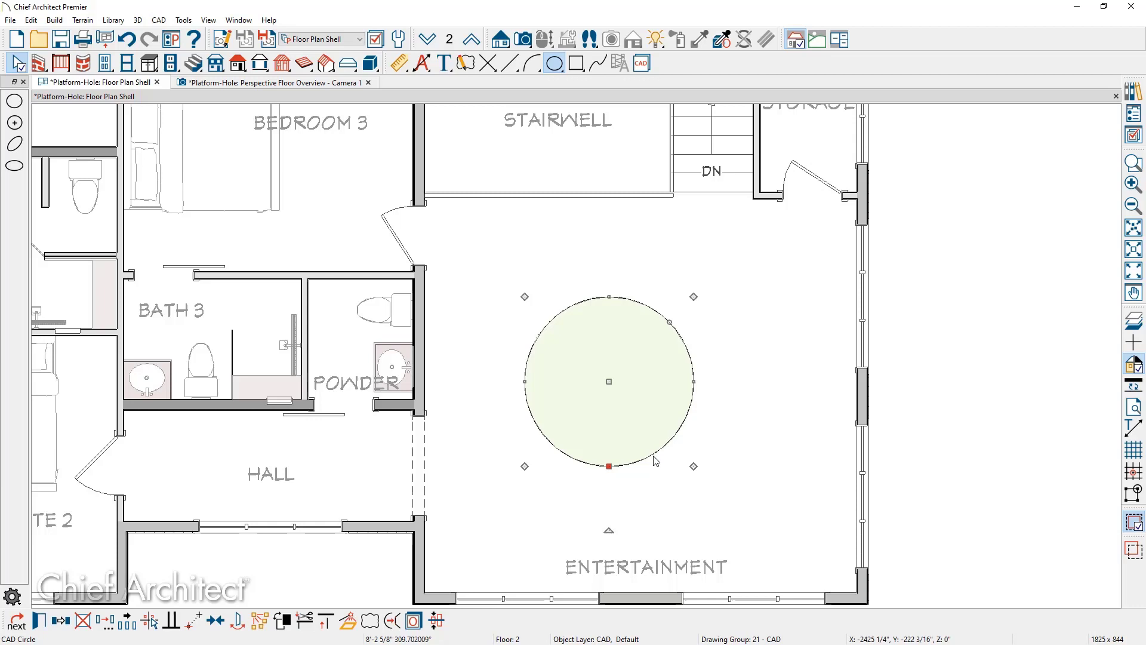
{"action": "mouse_move", "coordinate": [350, 620]}
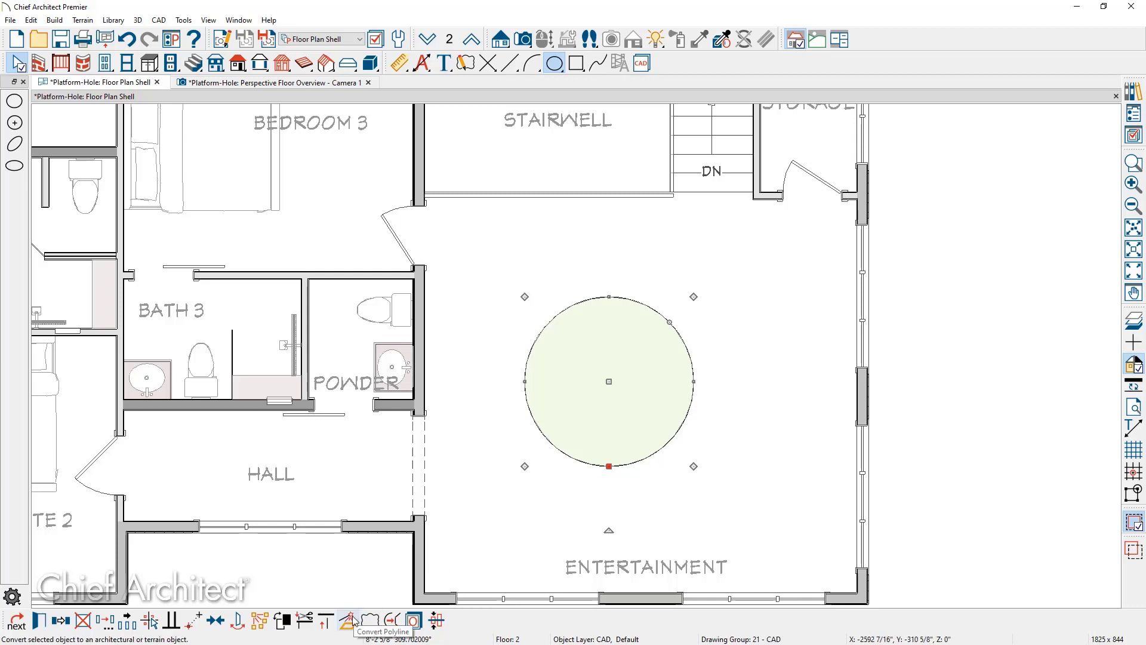
Step: Convert the circle into a Hole in Floor Platform, reviewing its fill and label panels
{"action": "left_click", "coordinate": [347, 621]}
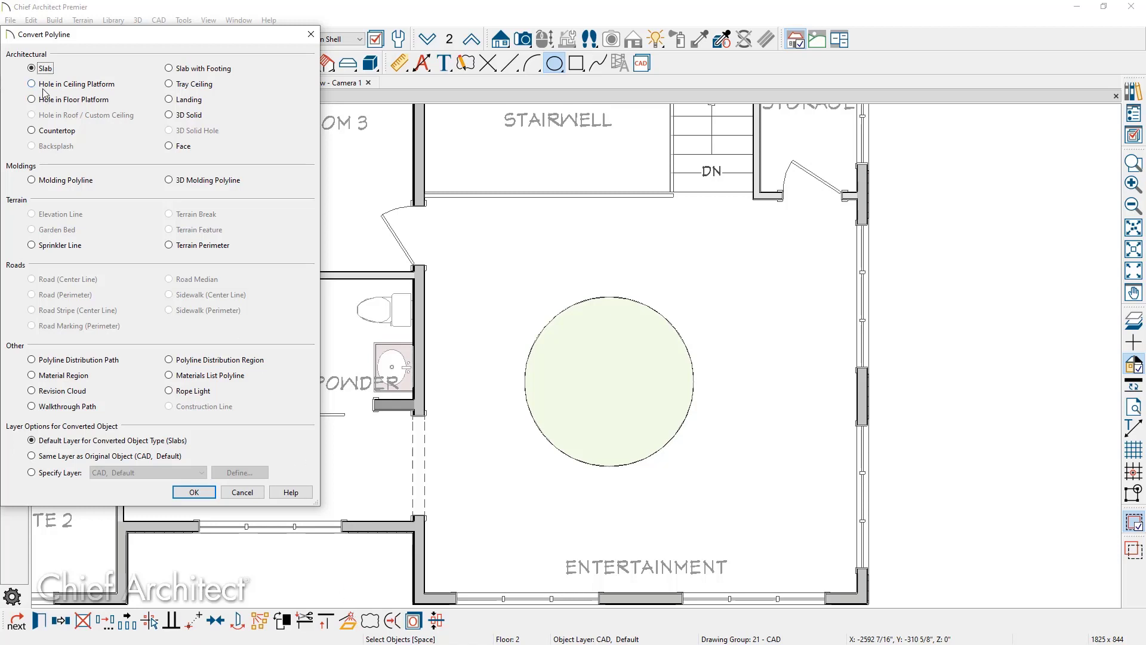
{"action": "mouse_move", "coordinate": [110, 94]}
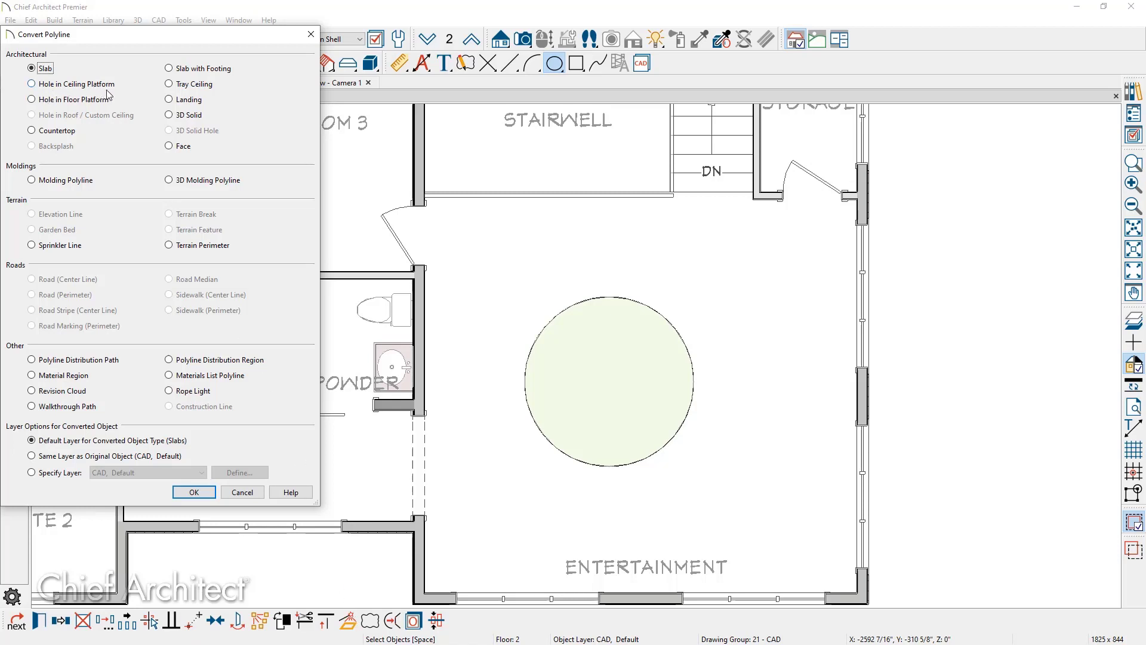
{"action": "left_click", "coordinate": [31, 99]}
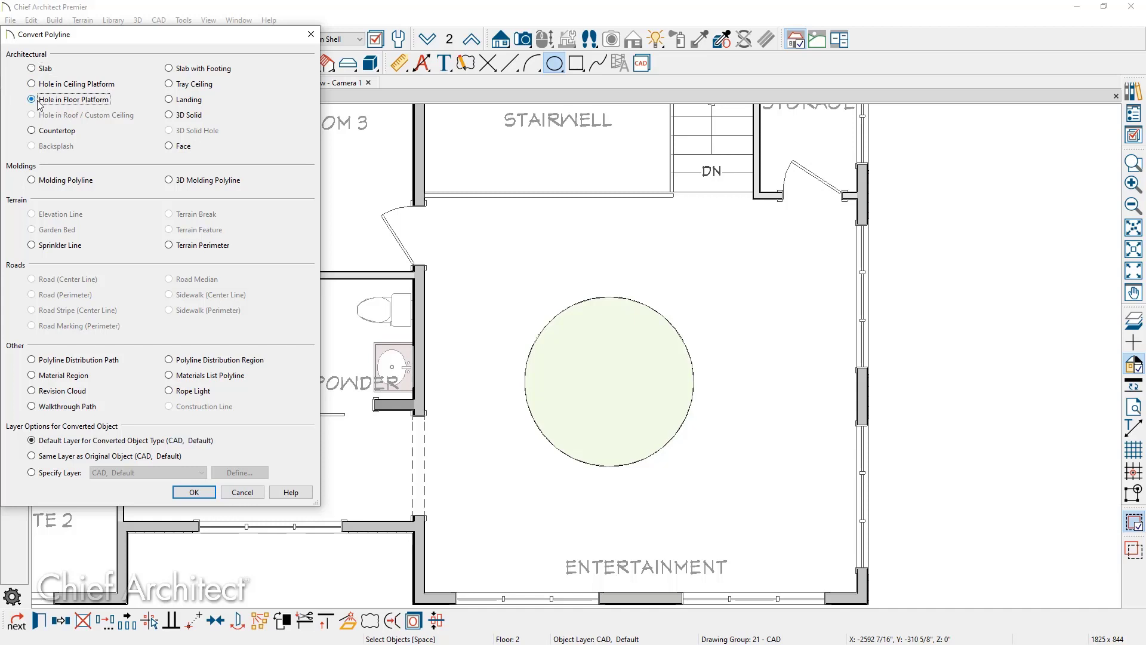
{"action": "left_click", "coordinate": [193, 490]}
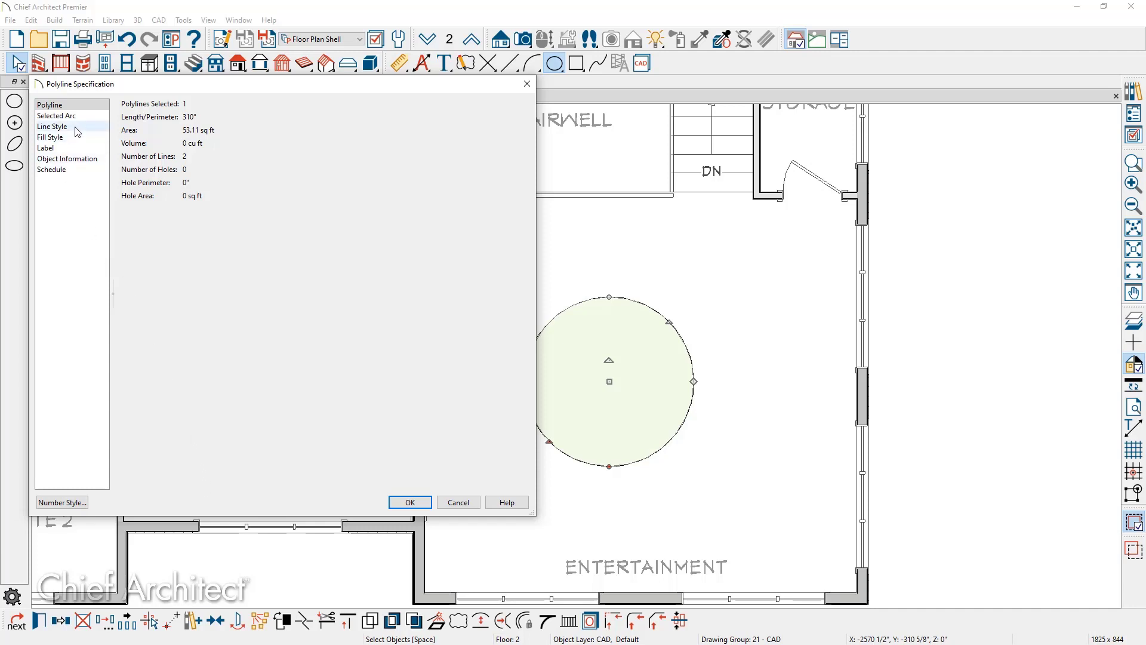
{"action": "left_click", "coordinate": [50, 137]}
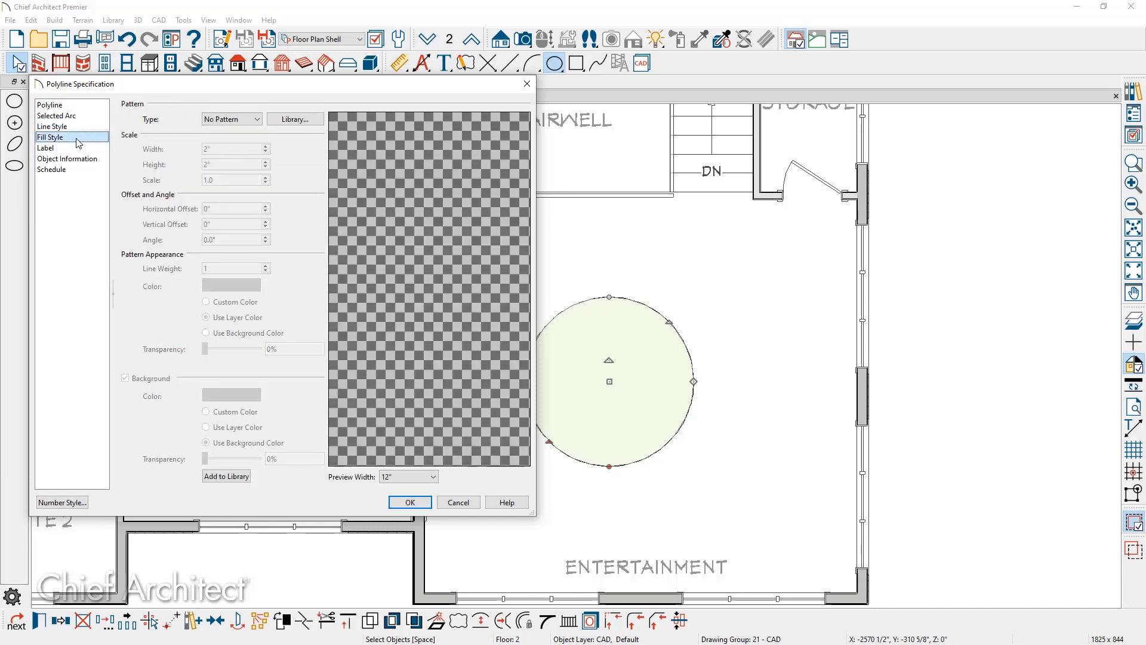
{"action": "left_click", "coordinate": [46, 146]}
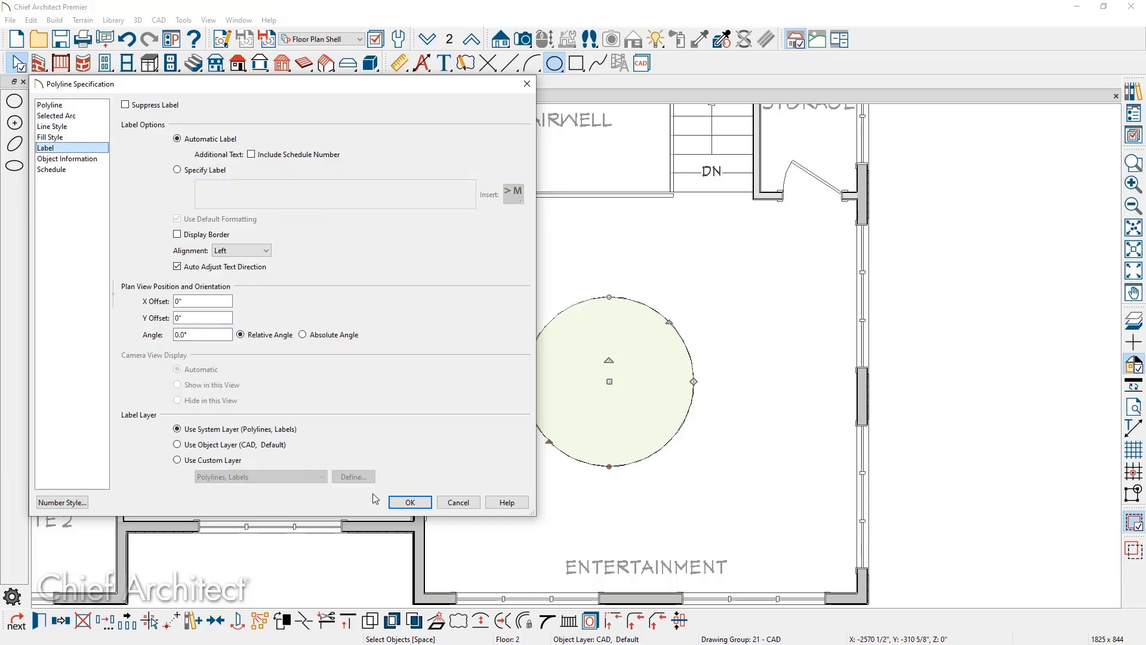
{"action": "left_click", "coordinate": [409, 502]}
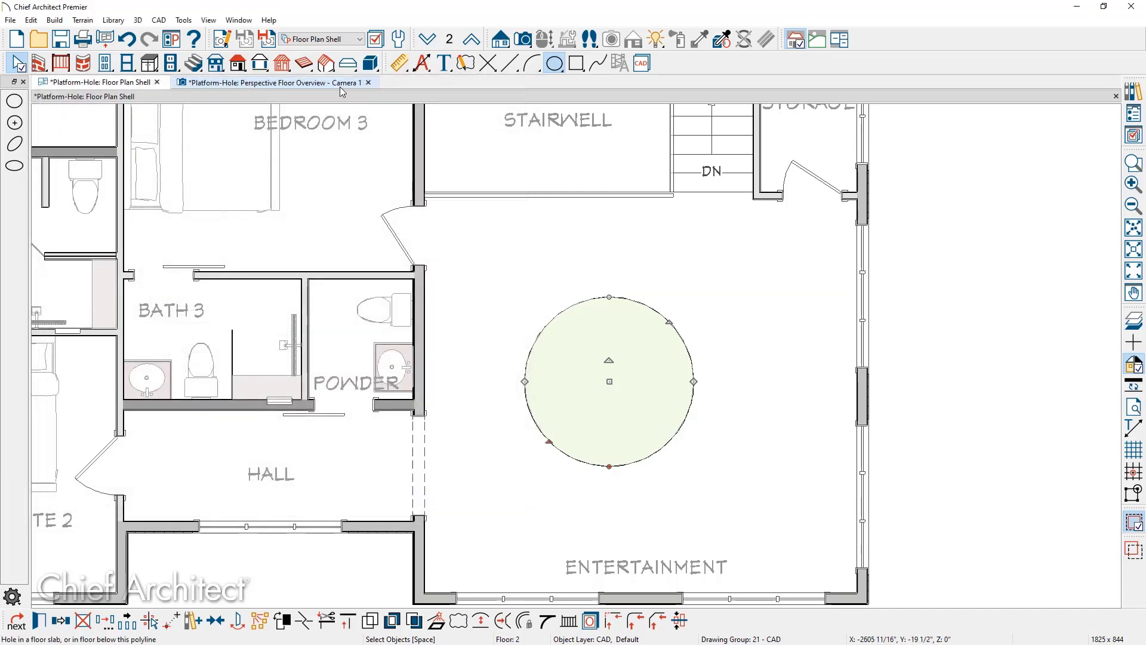
Step: Return to the Perspective Floor Overview and bring up the Build menu
{"action": "left_click", "coordinate": [267, 83]}
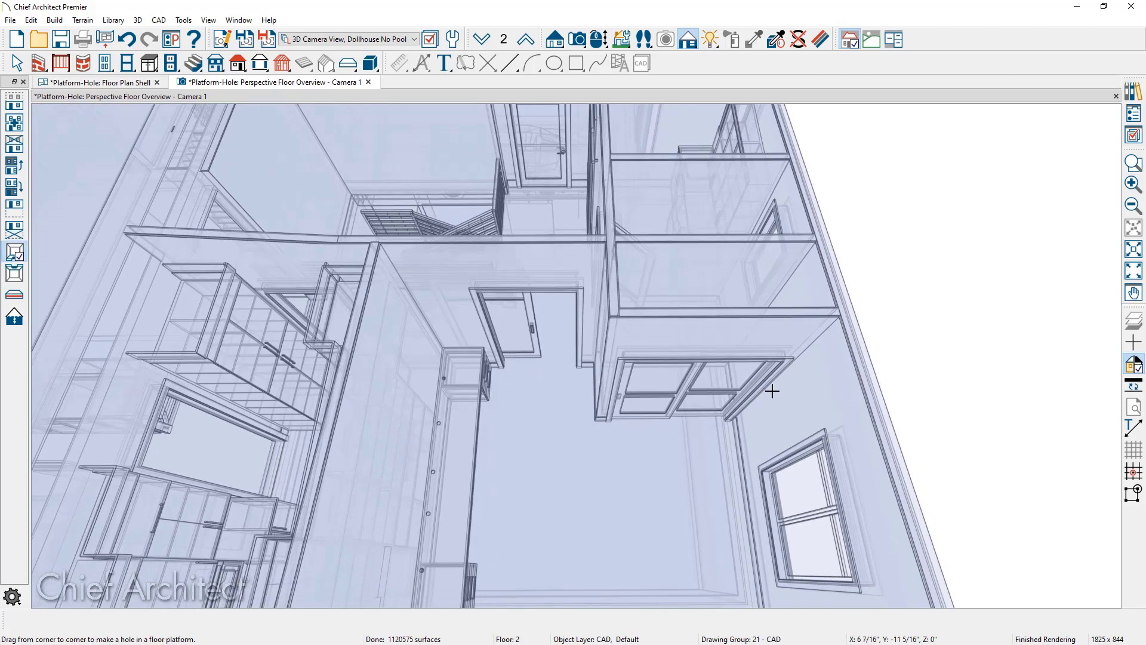
{"action": "left_click", "coordinate": [53, 20]}
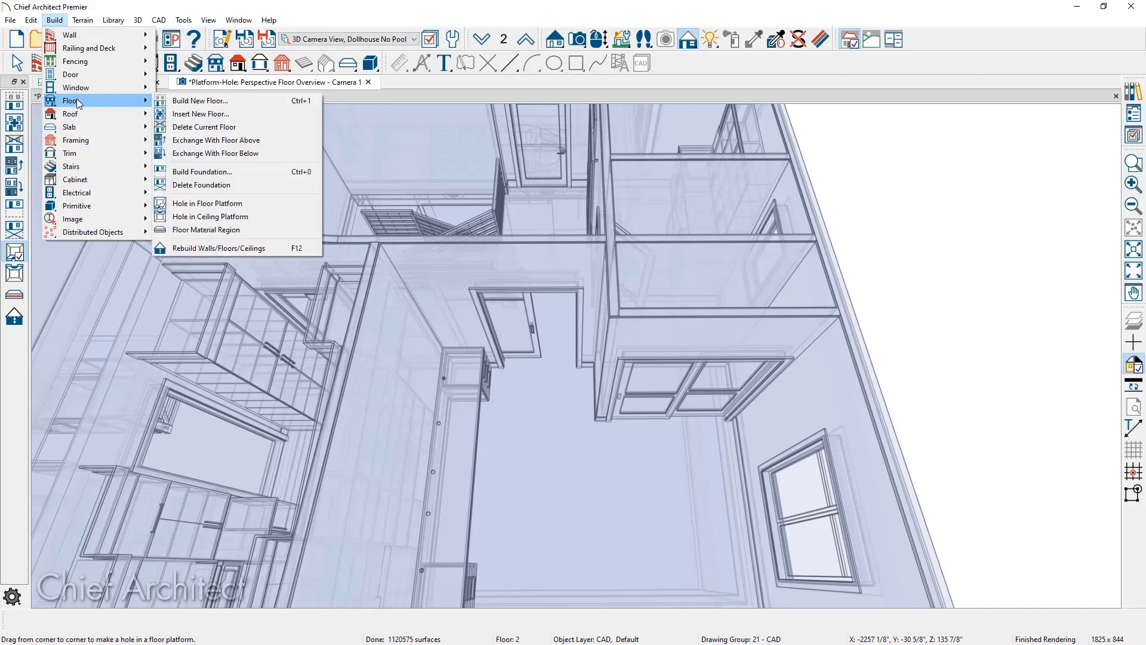
Step: Cut a floor hole sized by coordinates X 24, Y -18 beside the window
{"action": "left_click", "coordinate": [207, 203]}
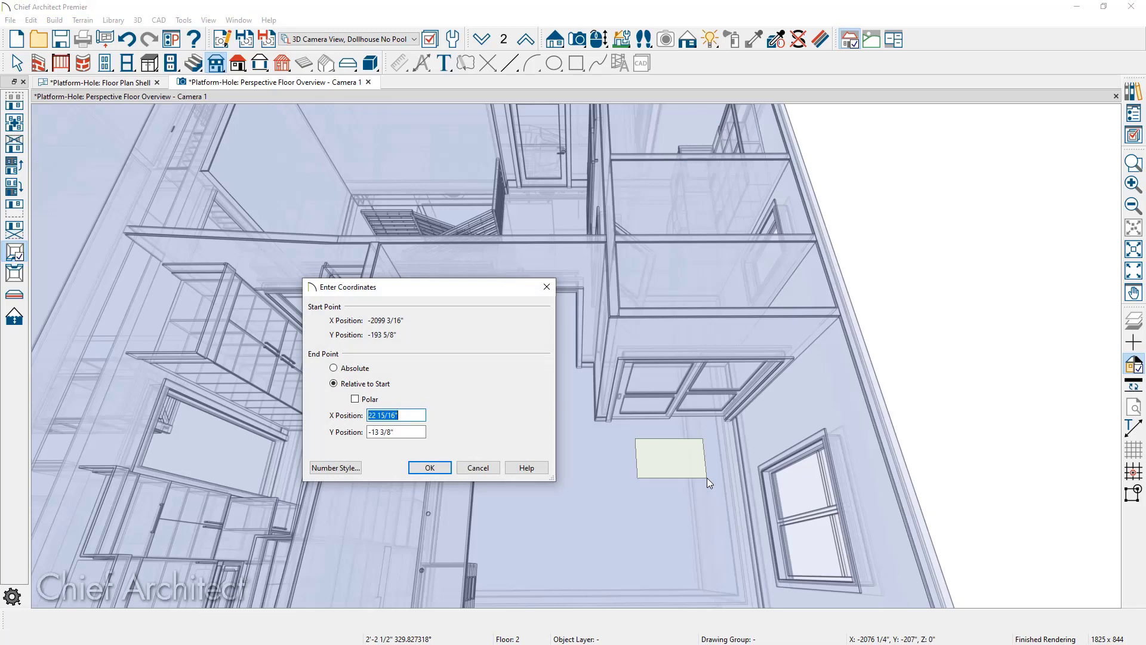
{"action": "type", "text": "24\""}
{"action": "left_click", "coordinate": [395, 432]}
{"action": "type", "text": "-"}
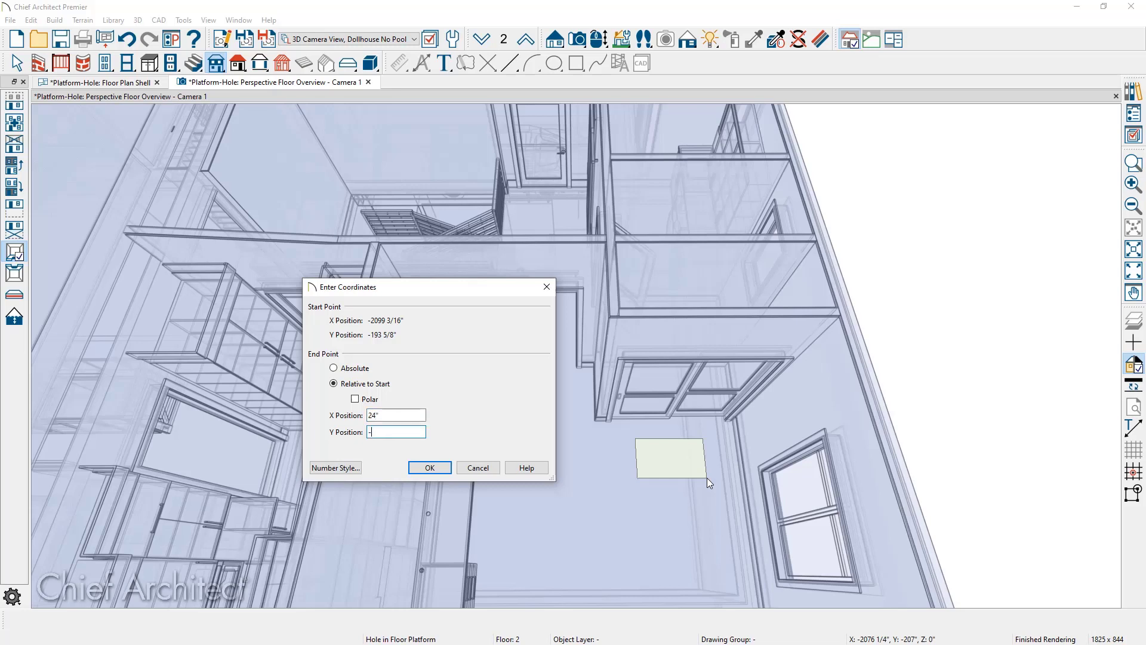
{"action": "type", "text": "18"}
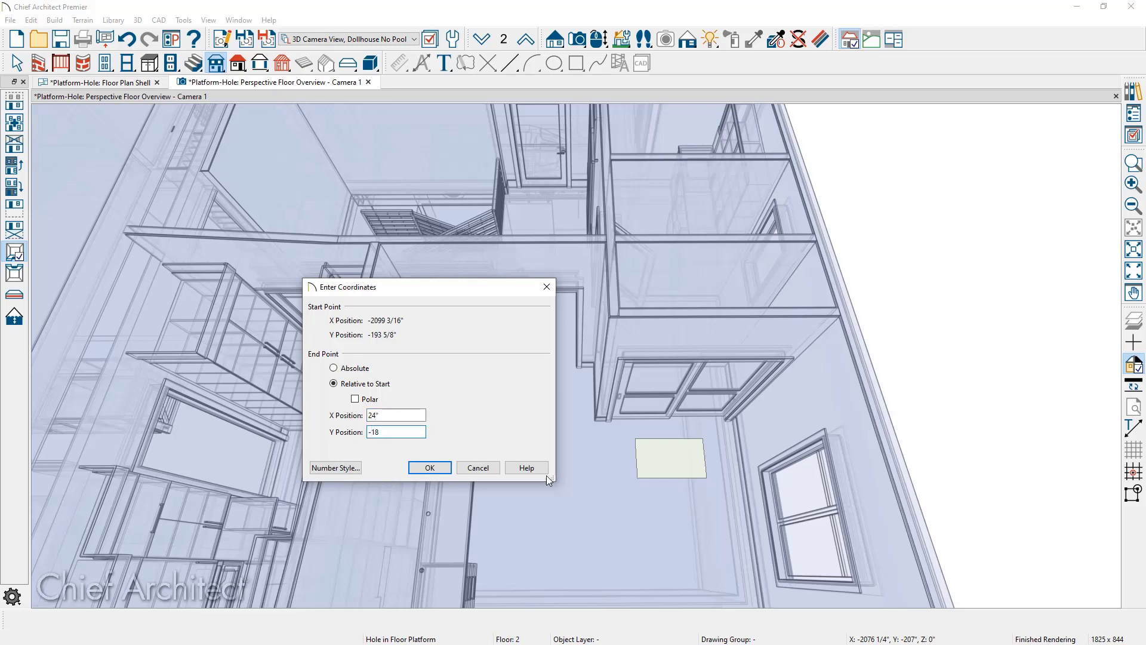
{"action": "left_click", "coordinate": [429, 467]}
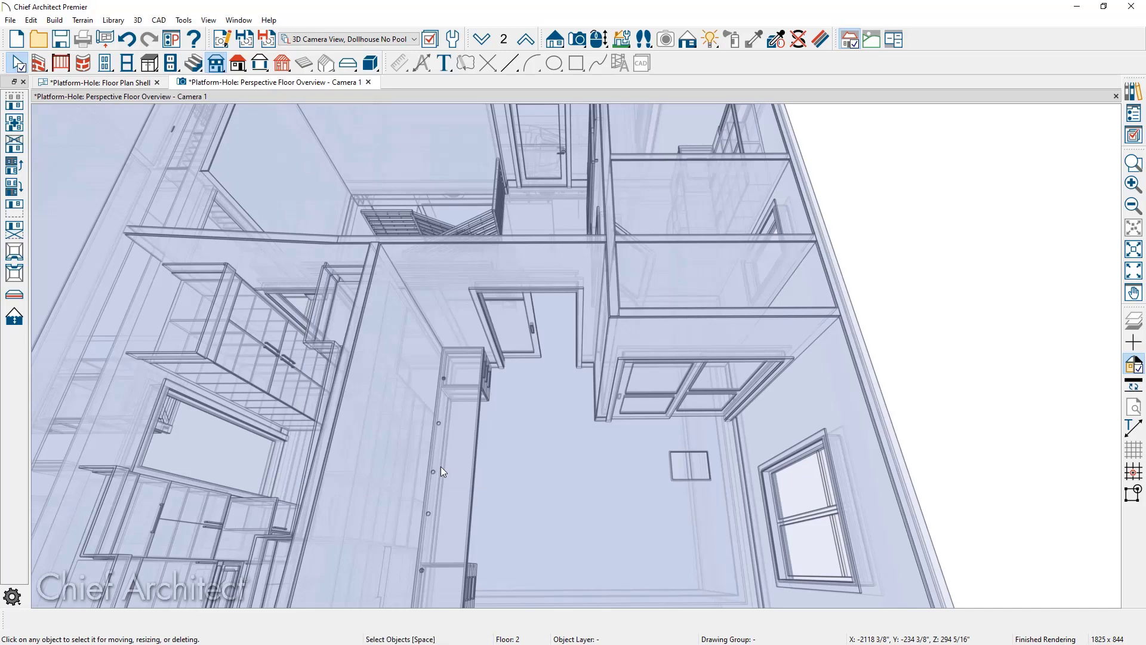
{"action": "mouse_move", "coordinate": [471, 338]}
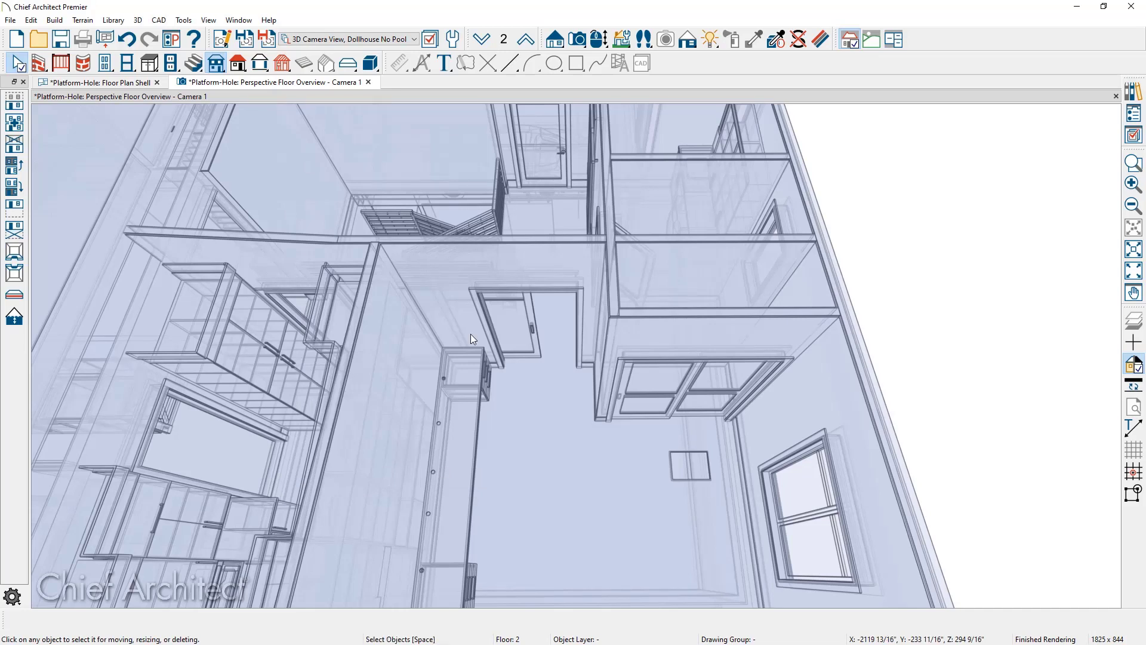
Step: In the floor plan, move the rectangle above the short office wall and widen it leftward
{"action": "left_click", "coordinate": [99, 82]}
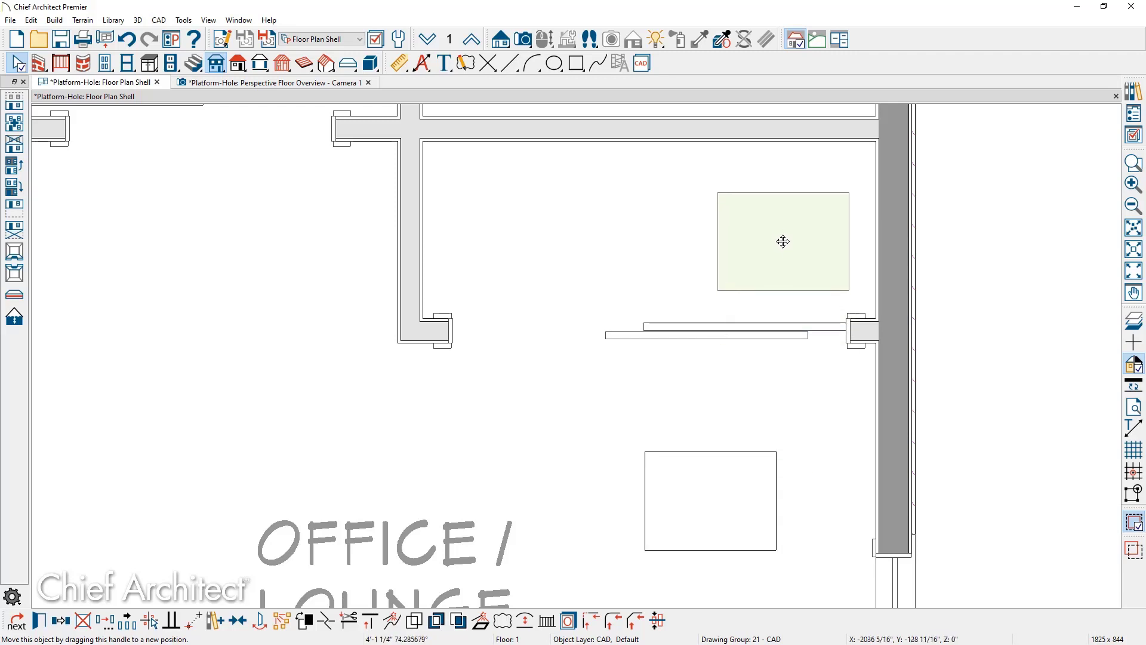
{"action": "left_click", "coordinate": [782, 241]}
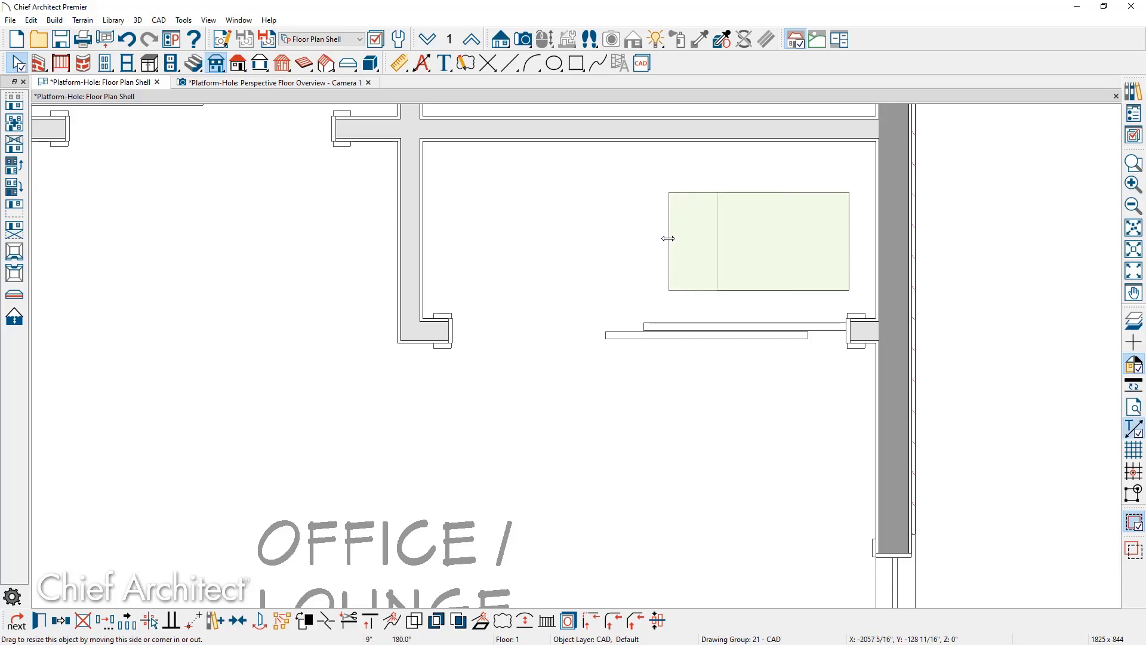
{"action": "left_click", "coordinate": [758, 241]}
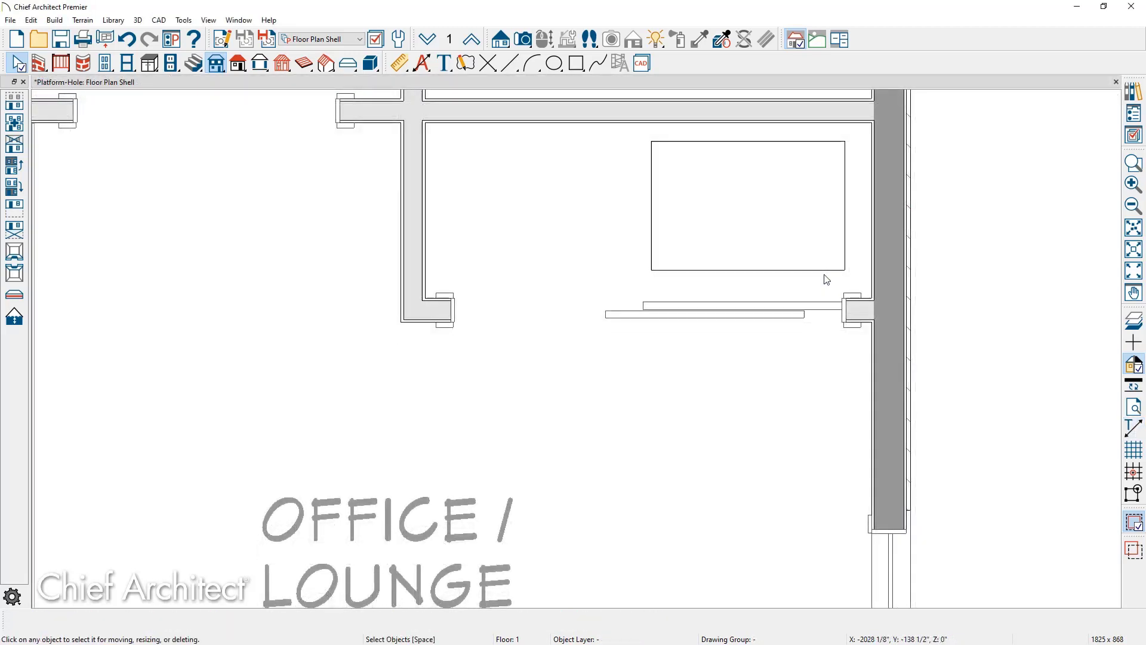
Step: Finish adjusting the rectangle and reselect it to check its roughly 2-foot depth
{"action": "left_click", "coordinate": [747, 207]}
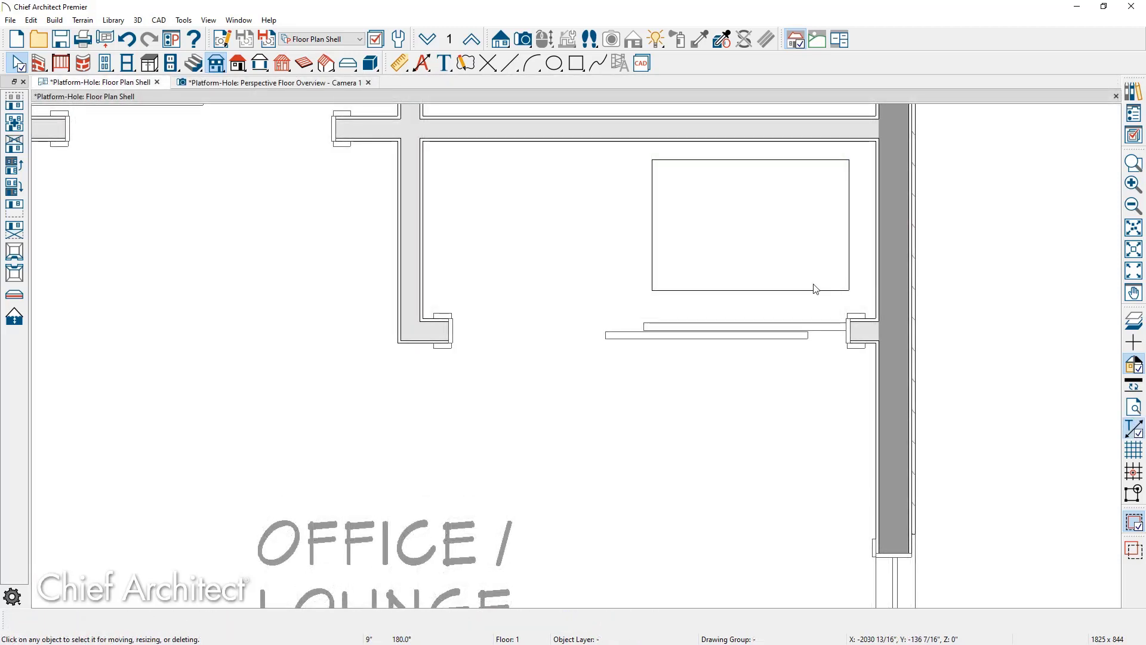
{"action": "mouse_move", "coordinate": [820, 295]}
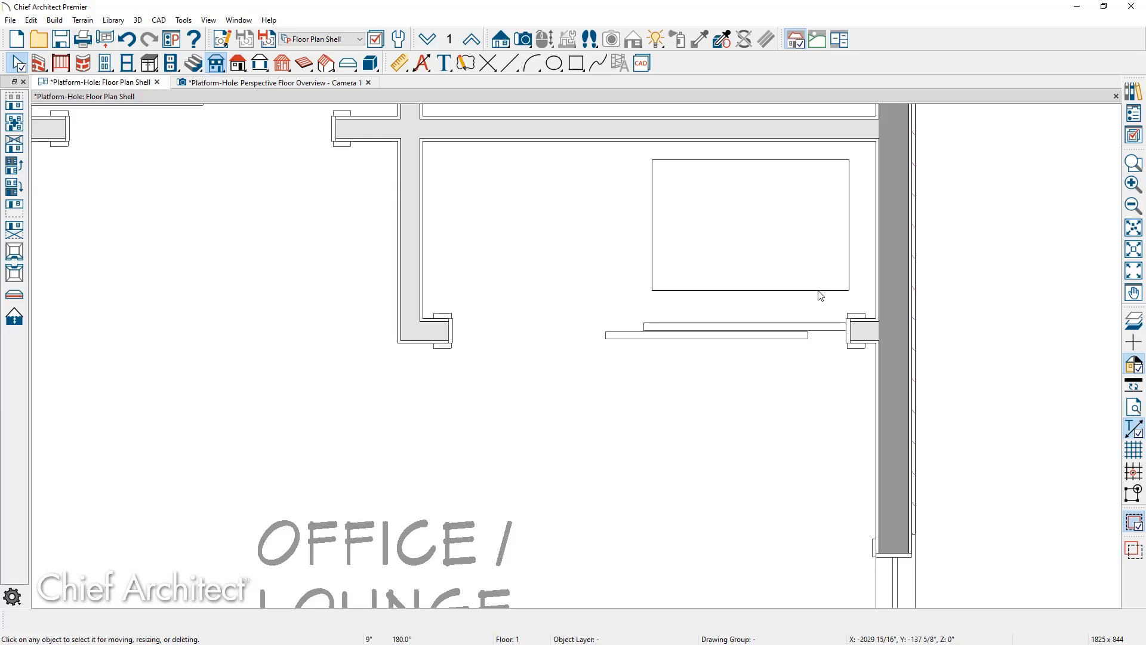
{"action": "left_click", "coordinate": [750, 224]}
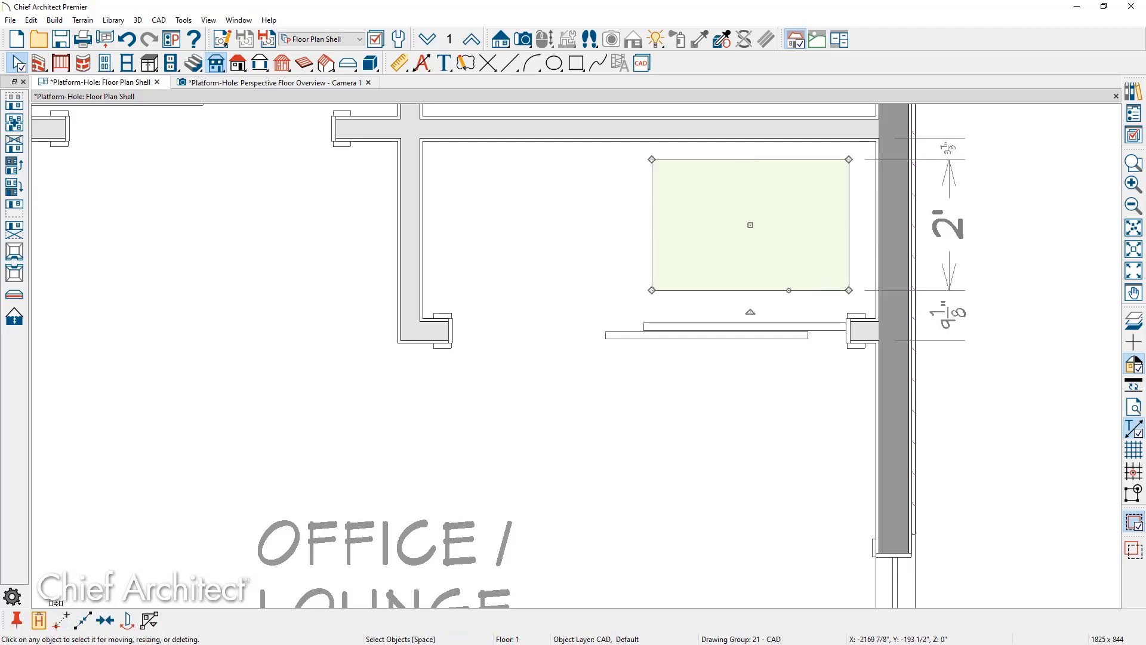
{"action": "mouse_move", "coordinate": [39, 621]}
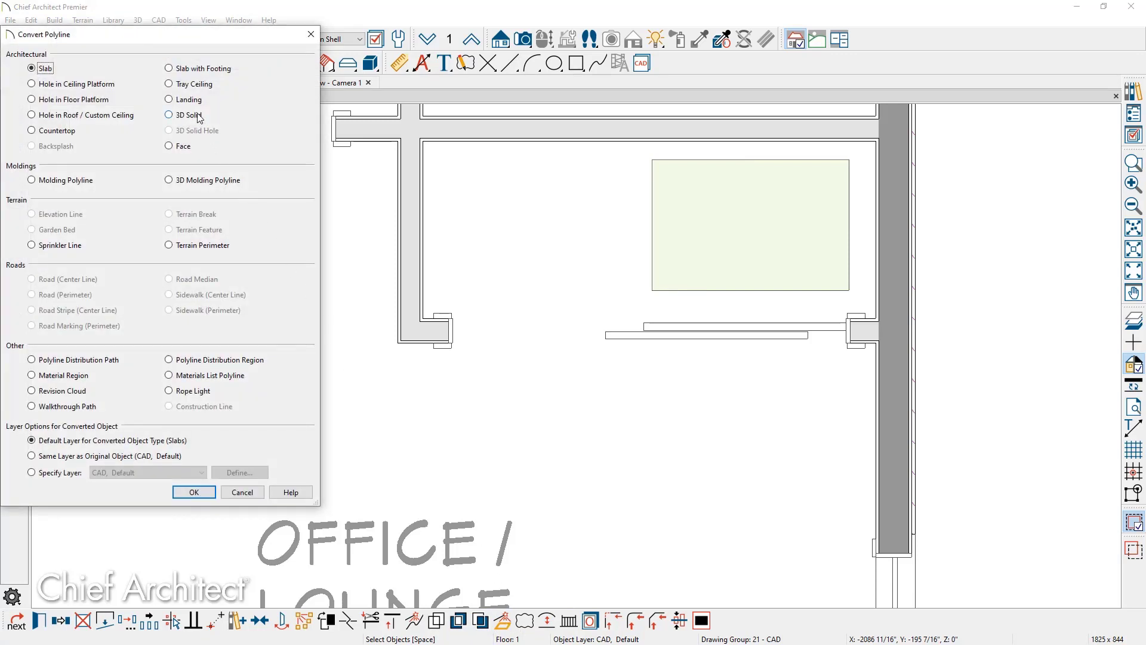
Step: Convert the outline to a 3D Solid with Height and Floor to Top of 1 inch
{"action": "left_click", "coordinate": [194, 490]}
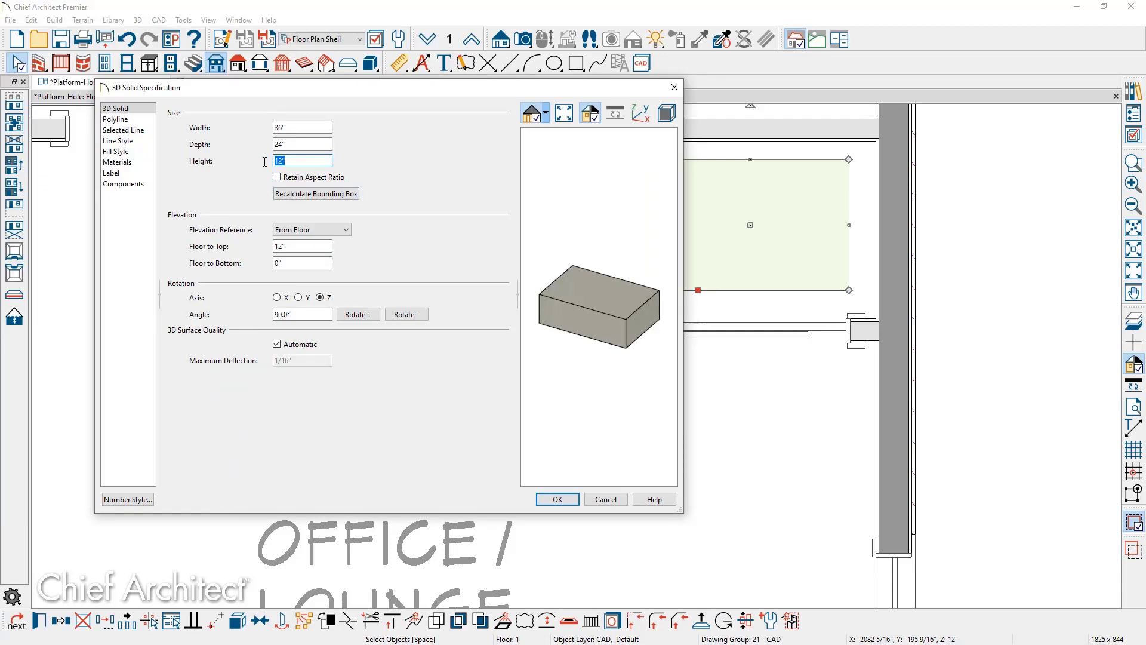
{"action": "type", "text": "1"}
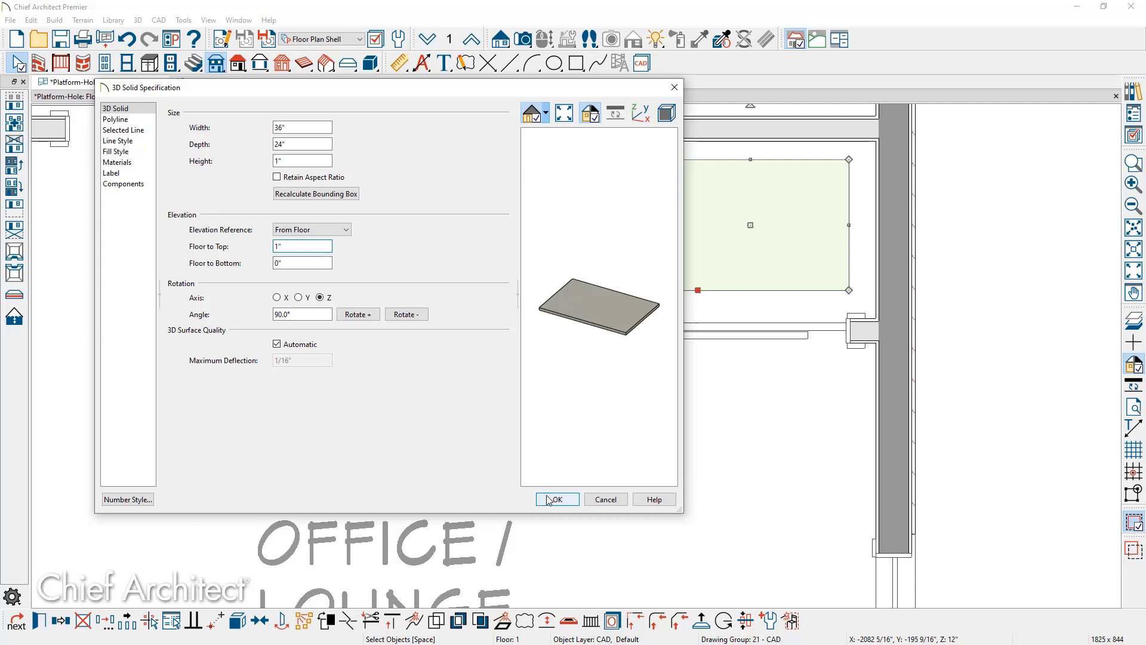
{"action": "left_click", "coordinate": [556, 499]}
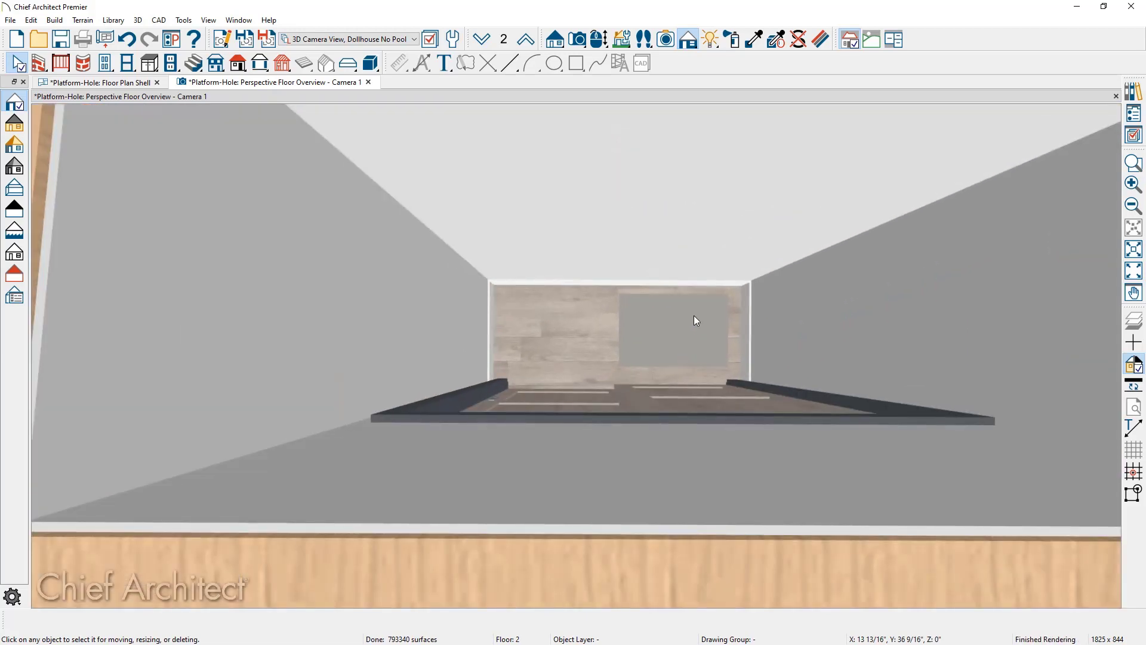
{"action": "mouse_move", "coordinate": [659, 326]}
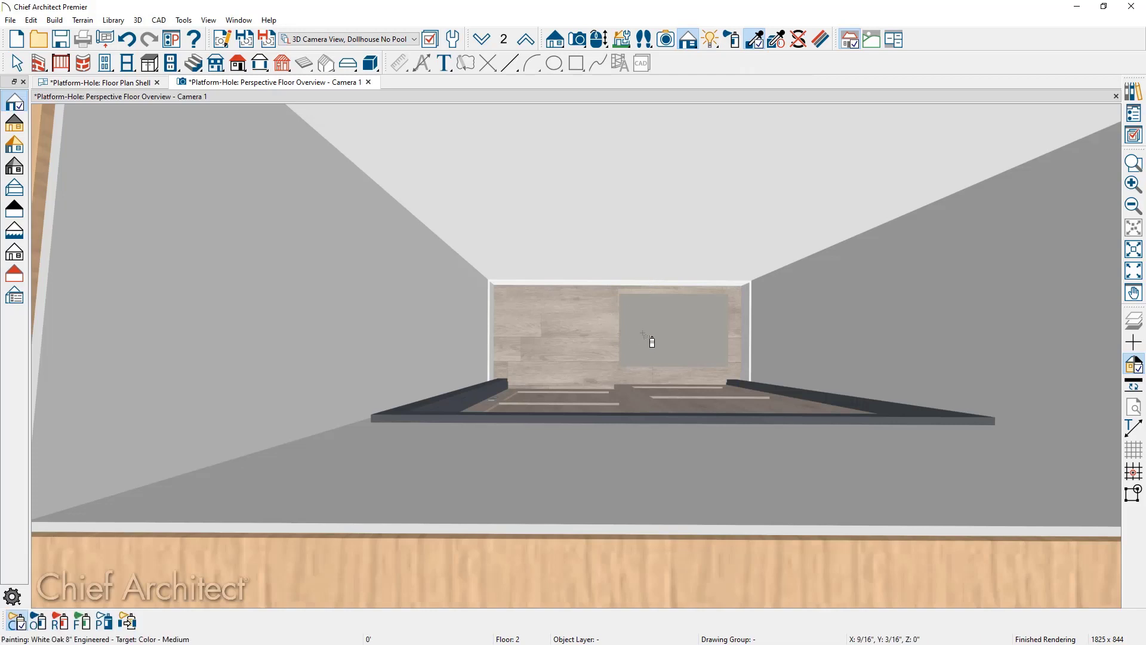
Step: Paint the cover with White Oak 8" Engineered flooring and return to the floor plan
{"action": "left_click", "coordinate": [650, 336]}
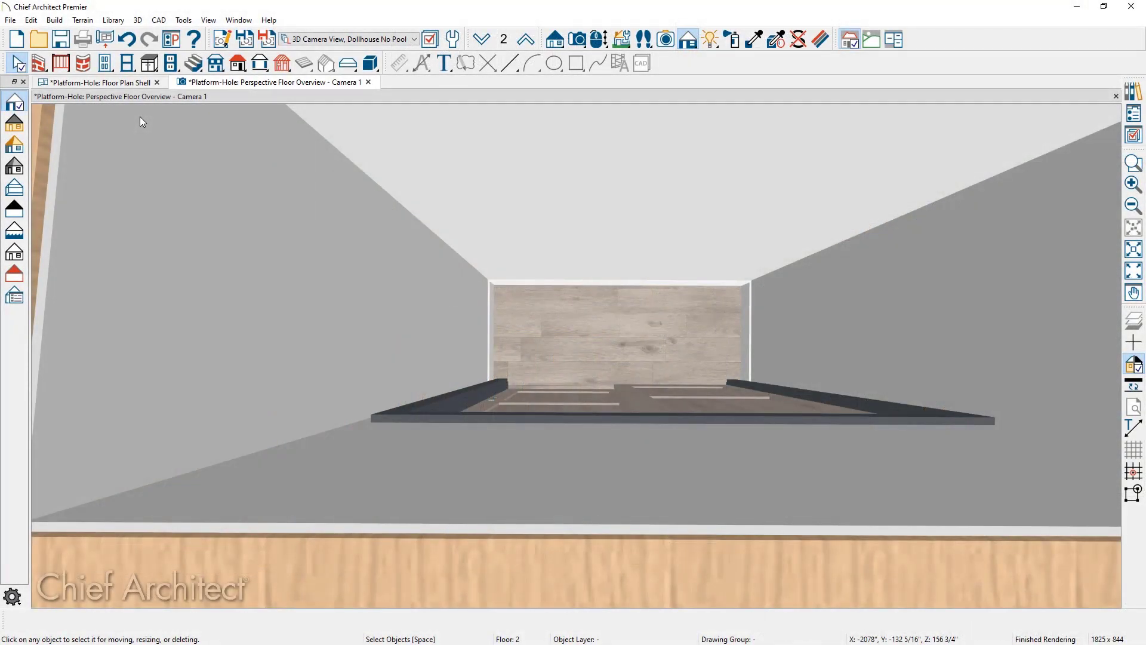
{"action": "left_click", "coordinate": [99, 83]}
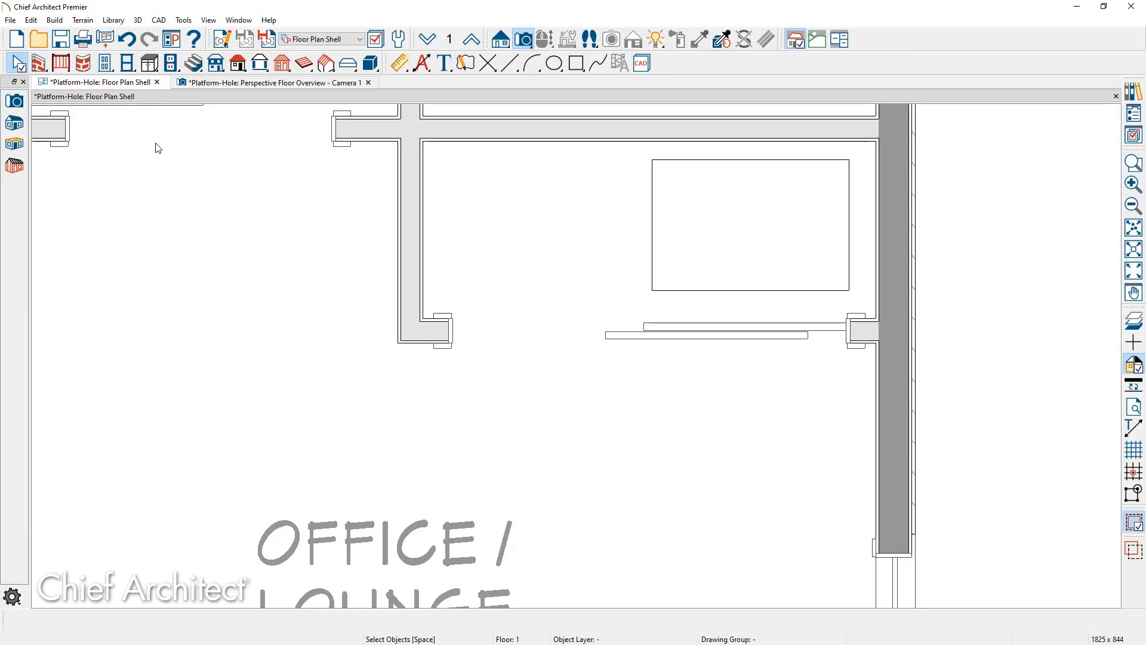
Step: Draw a Hole in Ceiling Platform in the garage sized 80 by -36 via Enter Coordinates
{"action": "scroll", "scroll_direction": "down", "scroll_amount": 3}
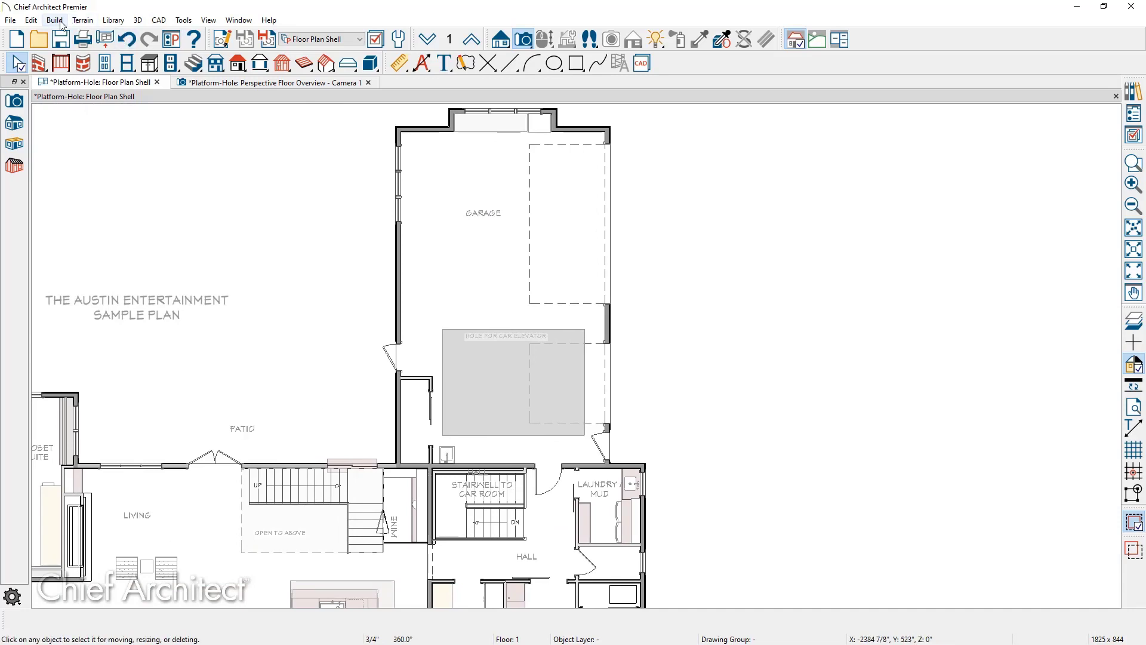
{"action": "left_click", "coordinate": [54, 20]}
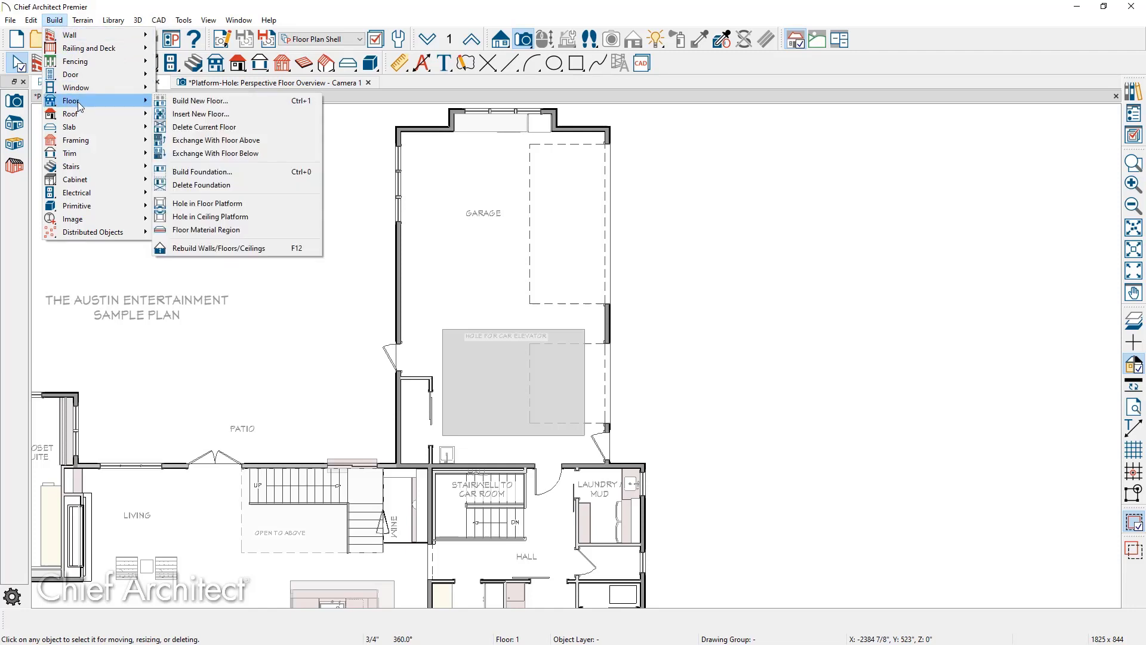
{"action": "mouse_move", "coordinate": [99, 105]}
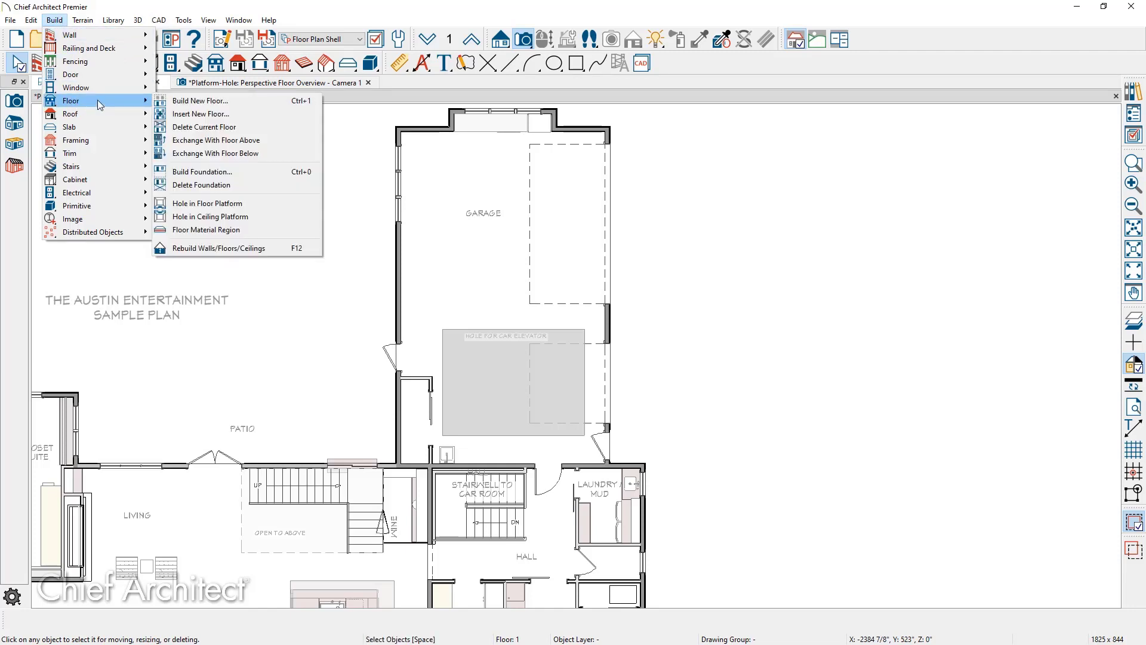
{"action": "left_click", "coordinate": [210, 216]}
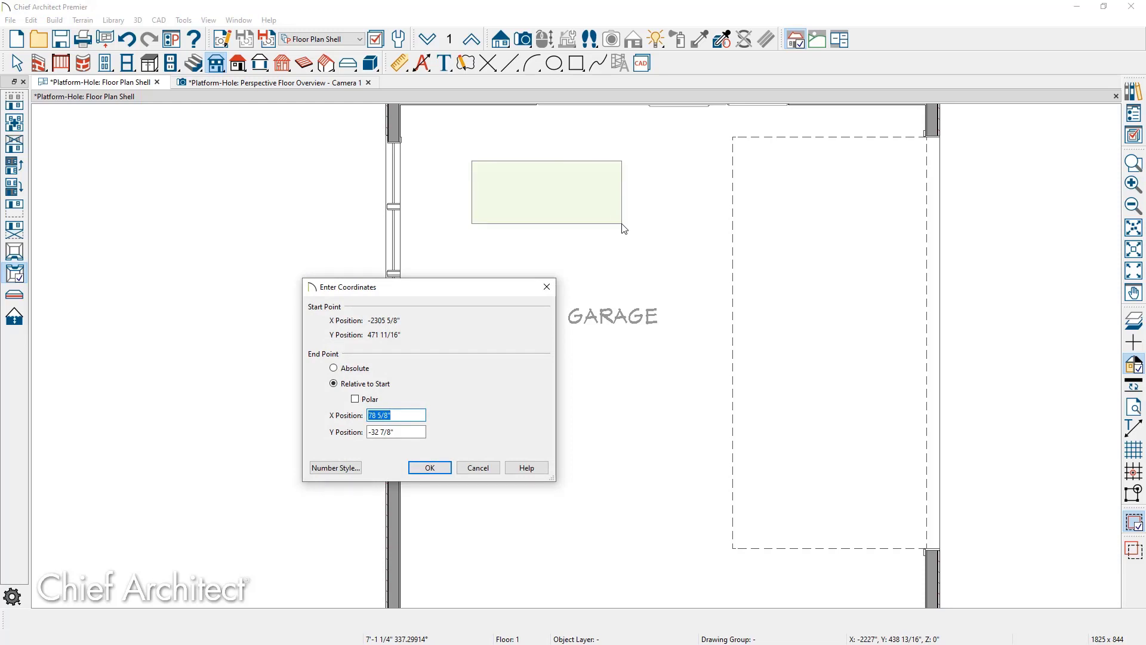
{"action": "key", "text": "Tab"}
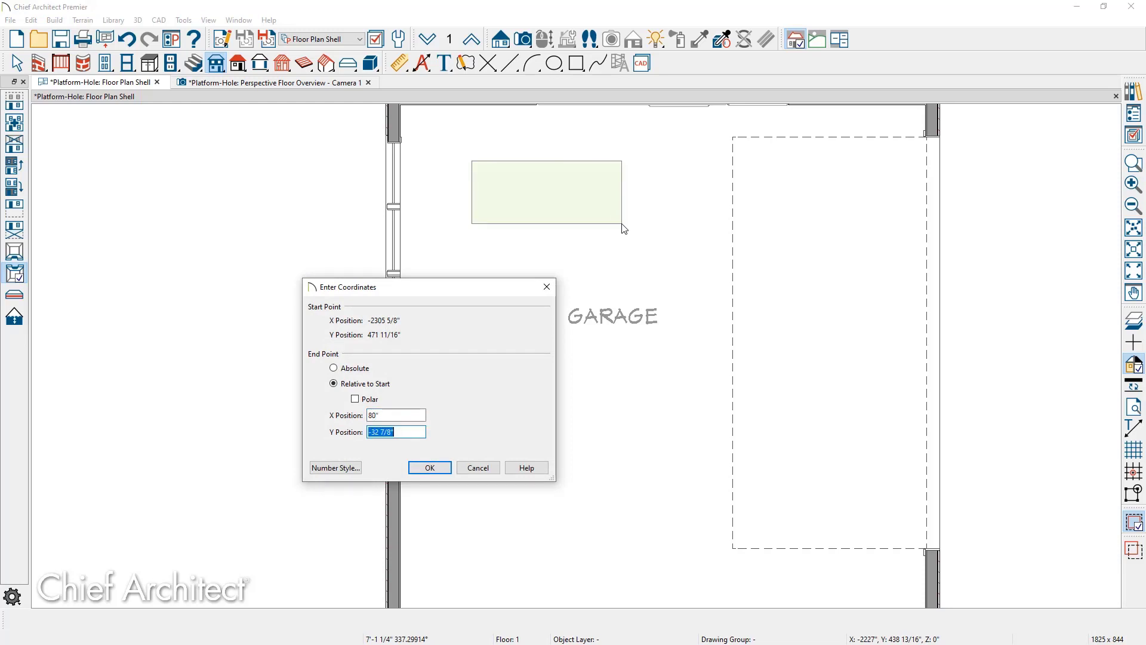
{"action": "type", "text": "-36"}
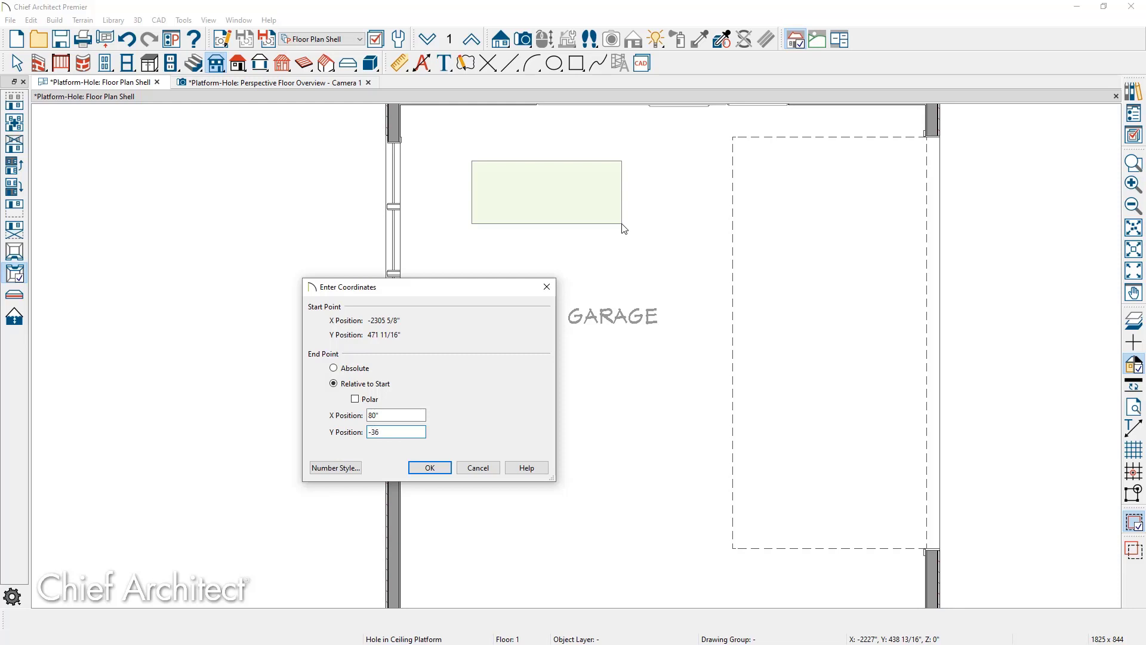
{"action": "left_click", "coordinate": [429, 466]}
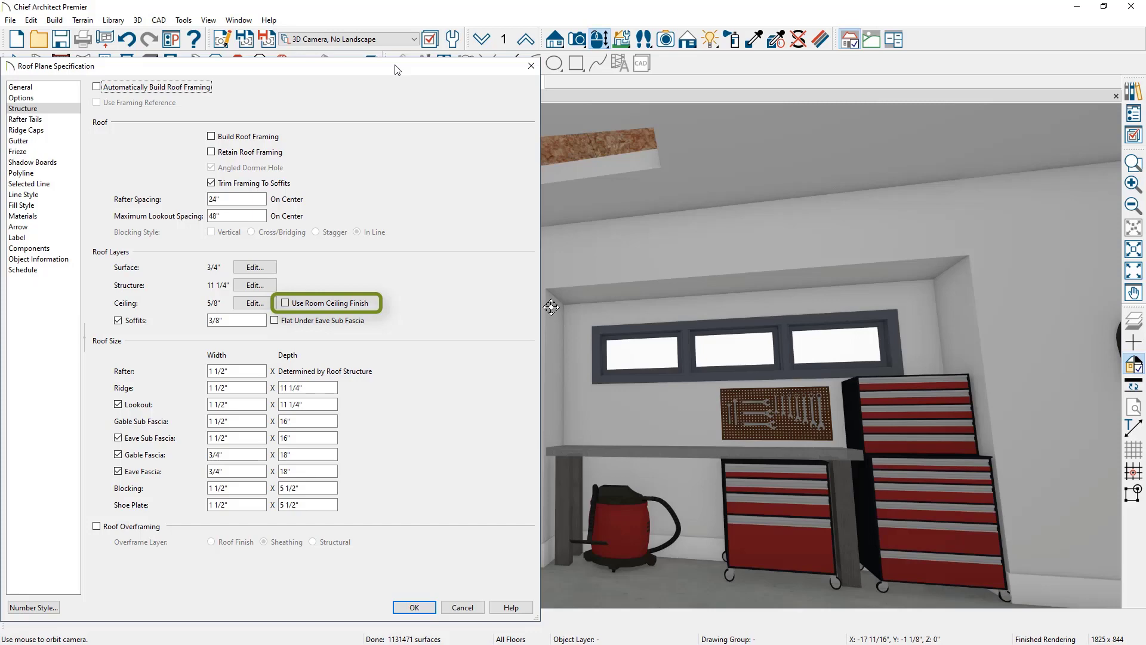
Step: Close the Roof Plane Specification to reveal the garage camera view with the ceiling hole
{"action": "left_click", "coordinate": [413, 608]}
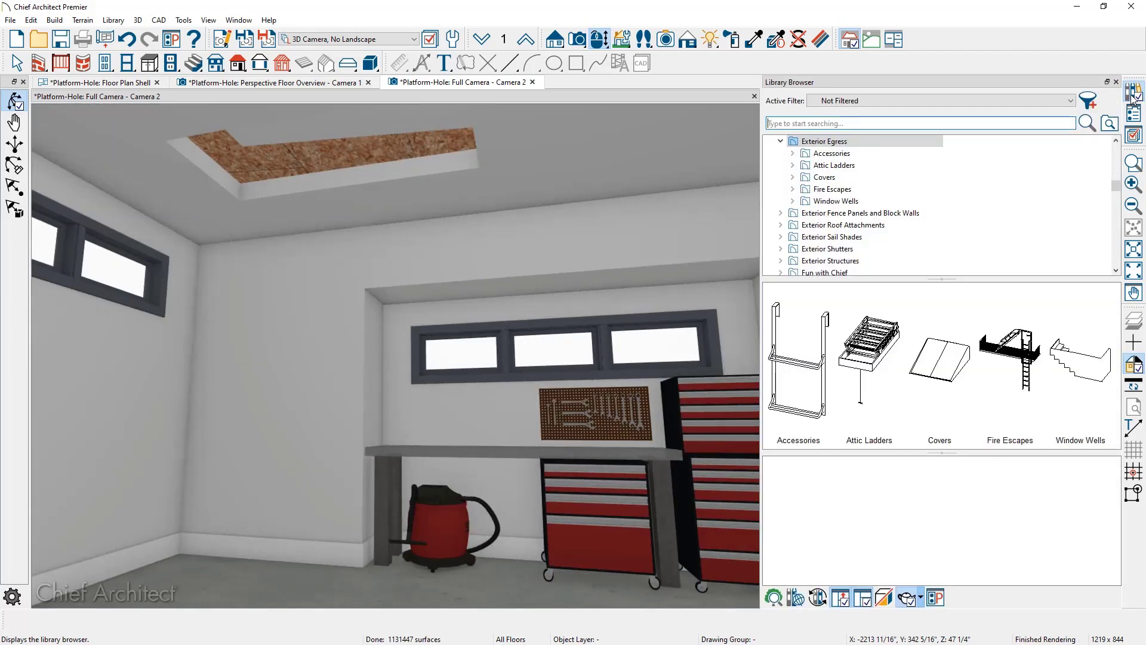
{"action": "mouse_move", "coordinate": [877, 141]}
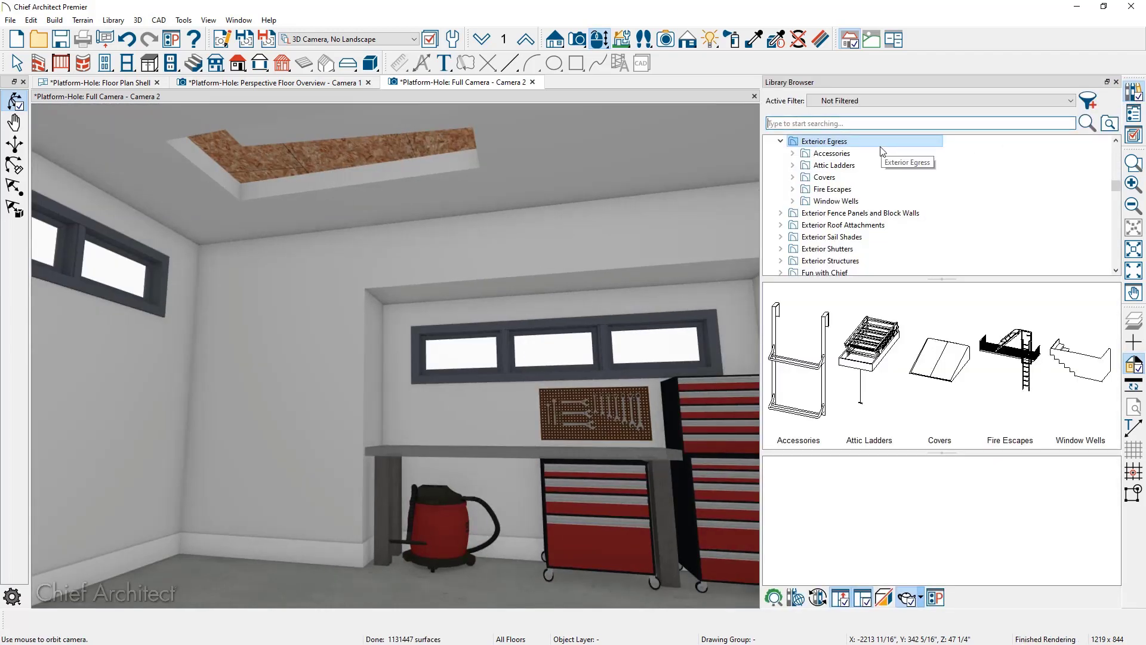
{"action": "mouse_move", "coordinate": [868, 165]}
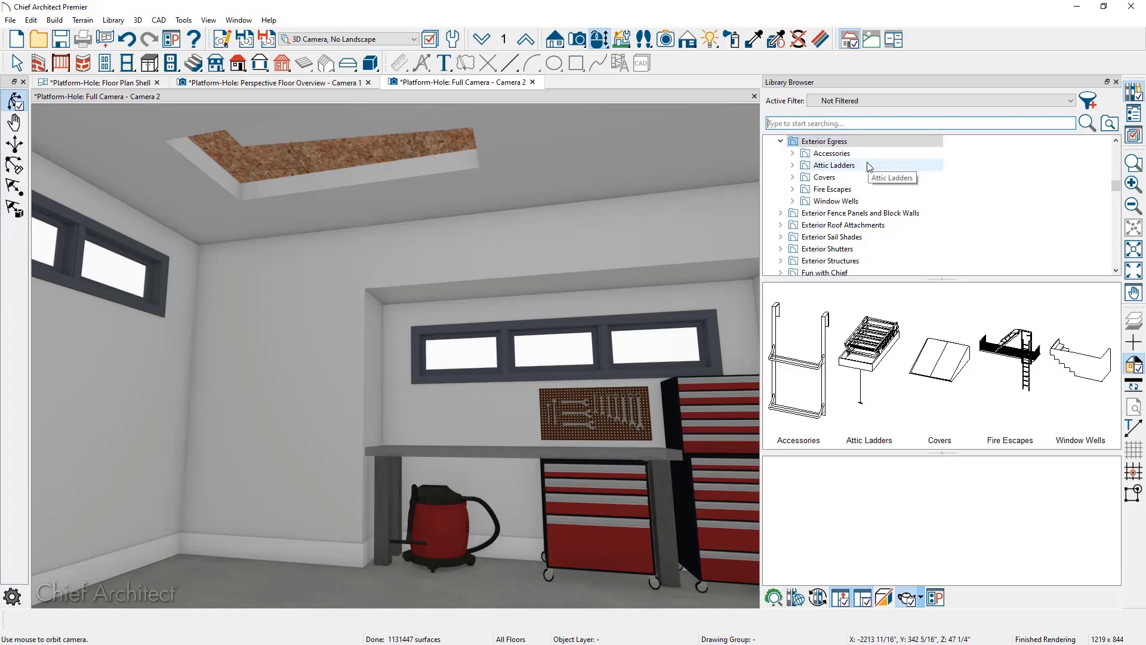
Step: Select Wood Attic Ladder Open from Exterior Egress > Attic Ladders in the library
{"action": "left_click", "coordinate": [834, 165]}
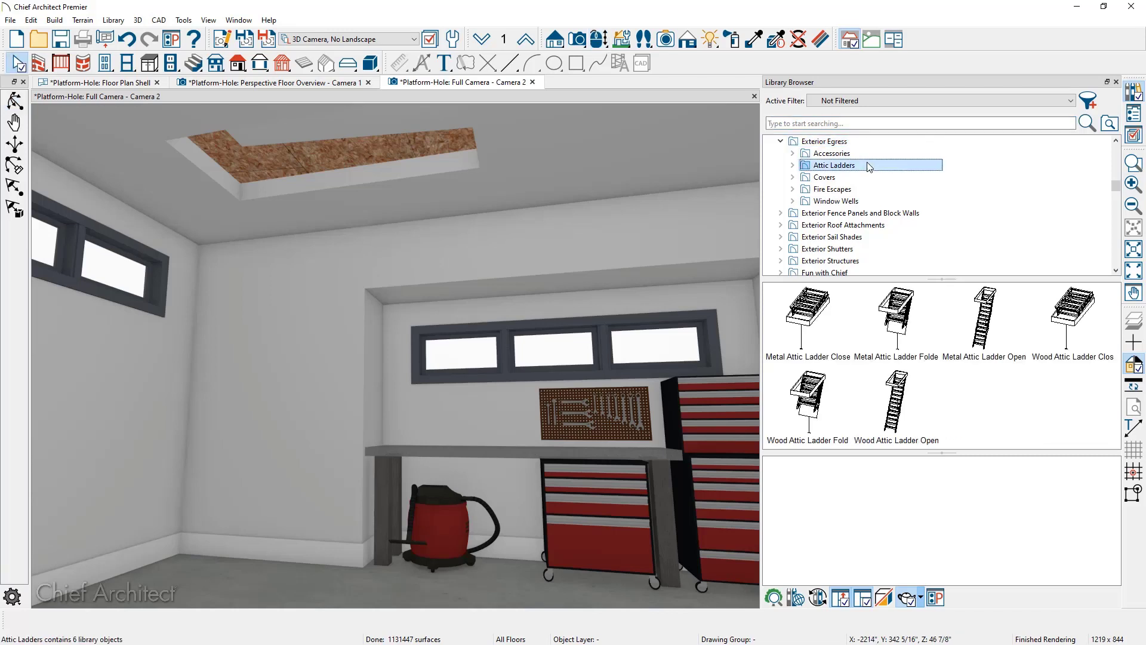
{"action": "left_click", "coordinate": [895, 403]}
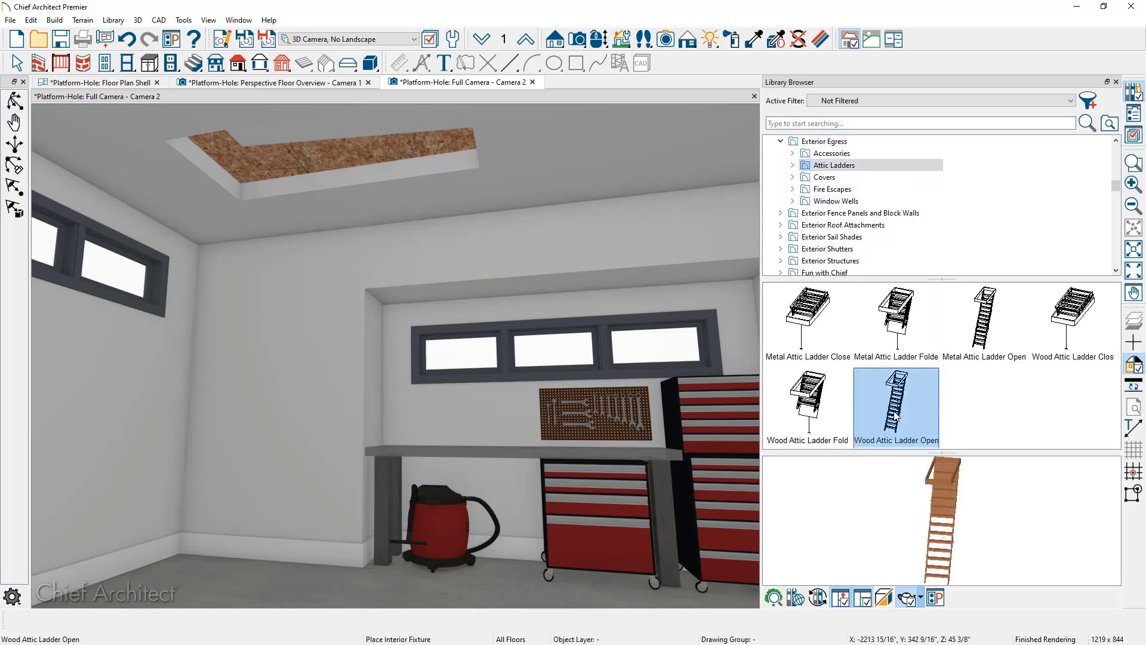